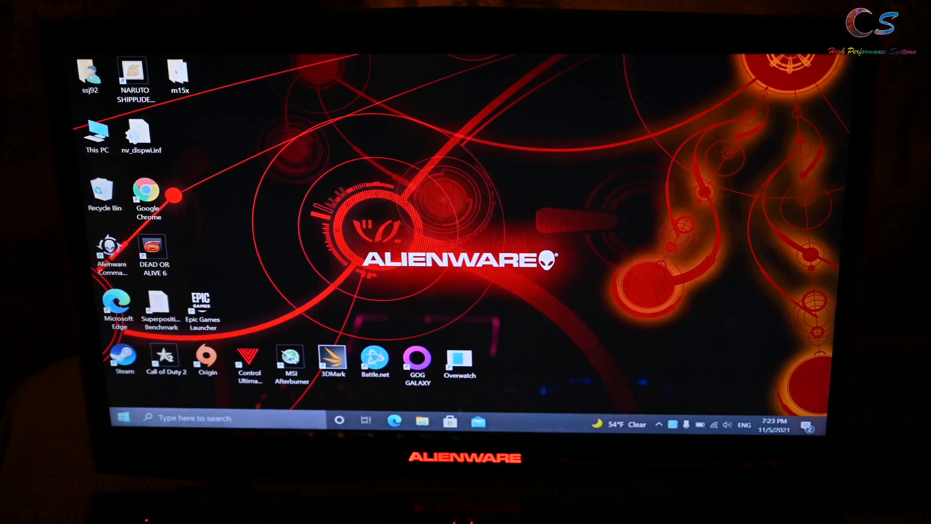
Restart into advanced startup from Settings > Update & Security > Recovery.
left_click(507, 421)
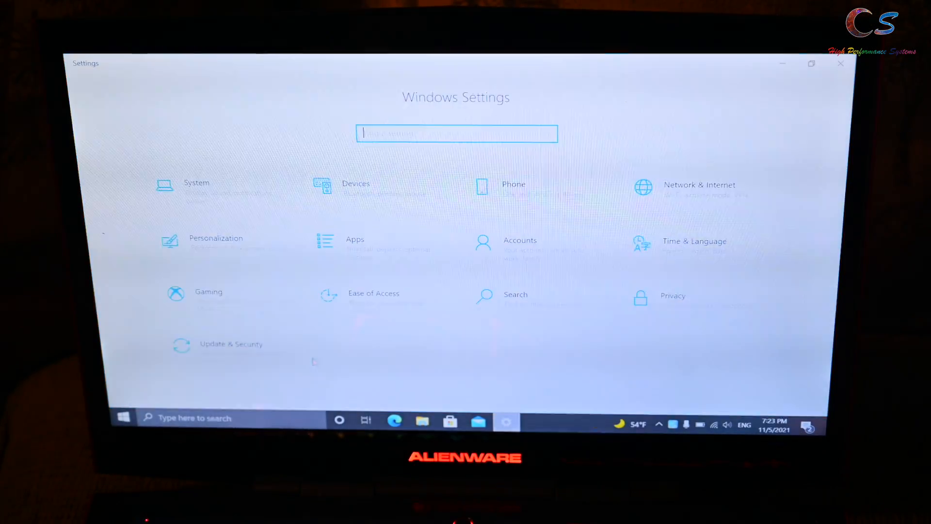
left_click(231, 344)
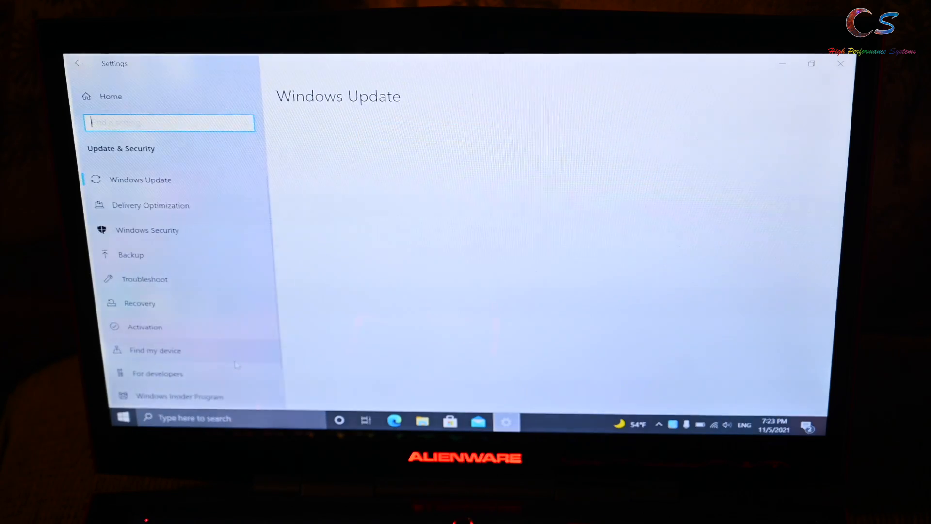
left_click(140, 303)
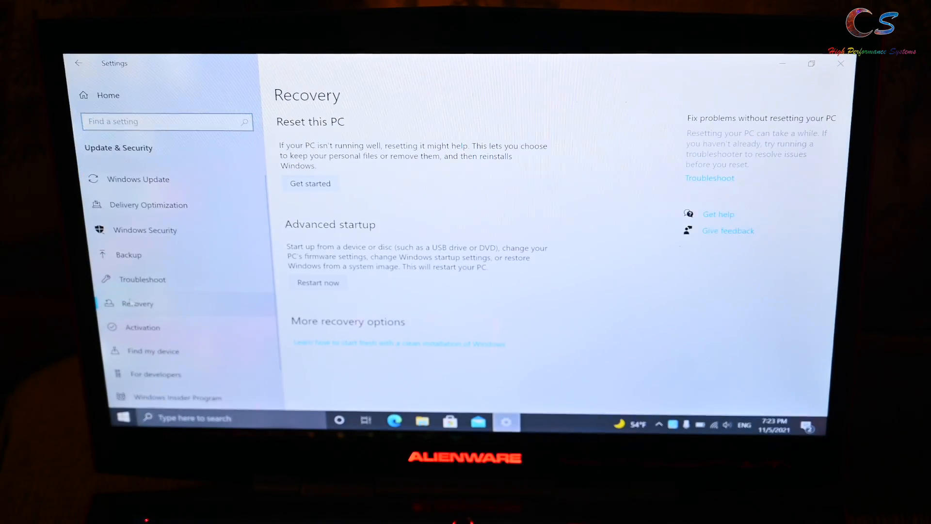
left_click(317, 283)
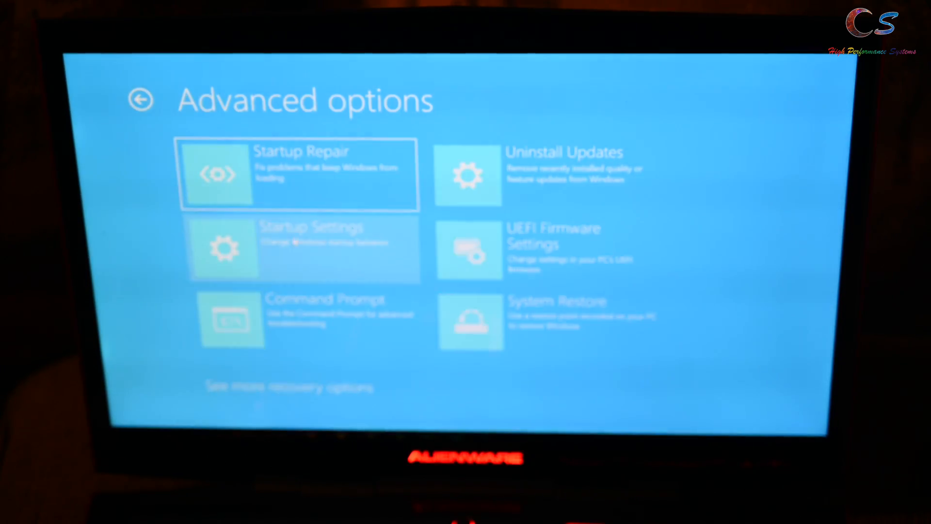
Restart via Startup Settings to boot with driver signature enforcement disabled.
left_click(304, 249)
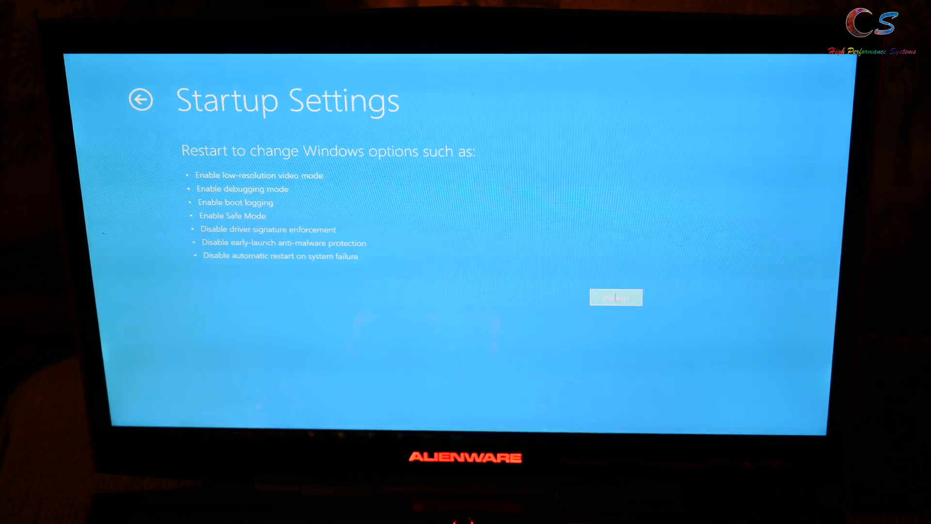
left_click(616, 297)
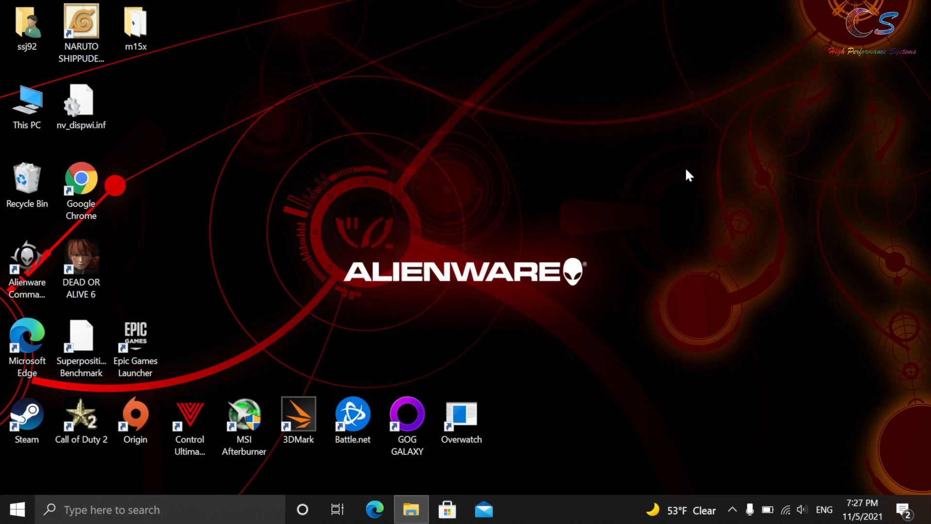
Download the 496.49 Quadro RTX 3000 driver for Windows 10 64-bit, accepting the license.
left_click(81, 184)
type("nvi")
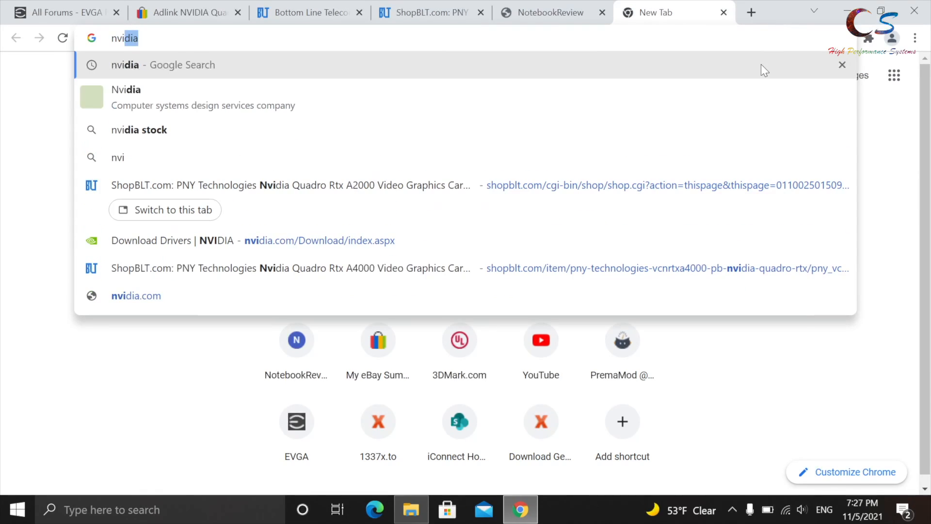
key("Return")
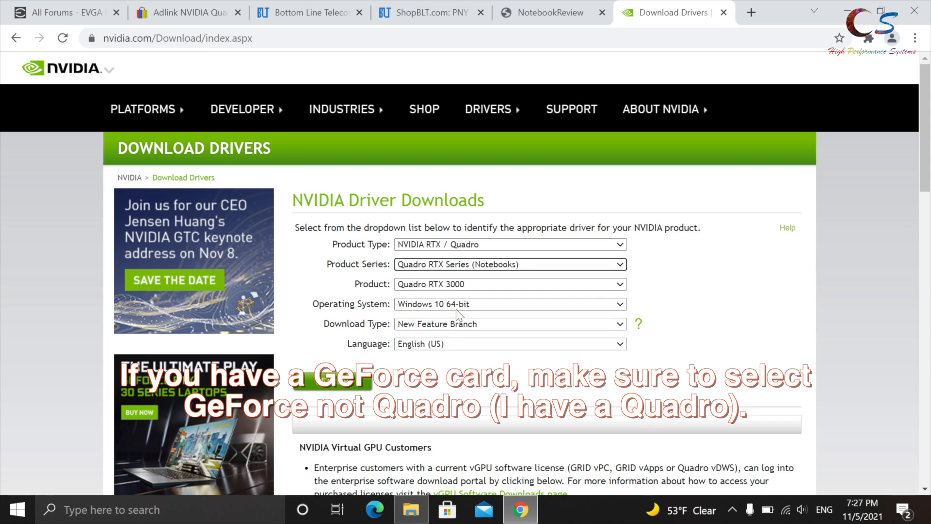
mouse_move(313, 391)
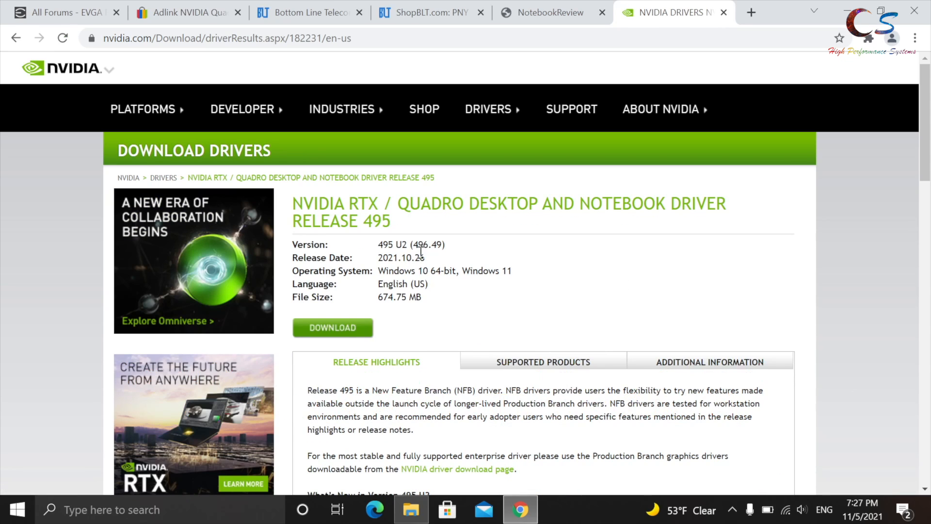
double_click(401, 257)
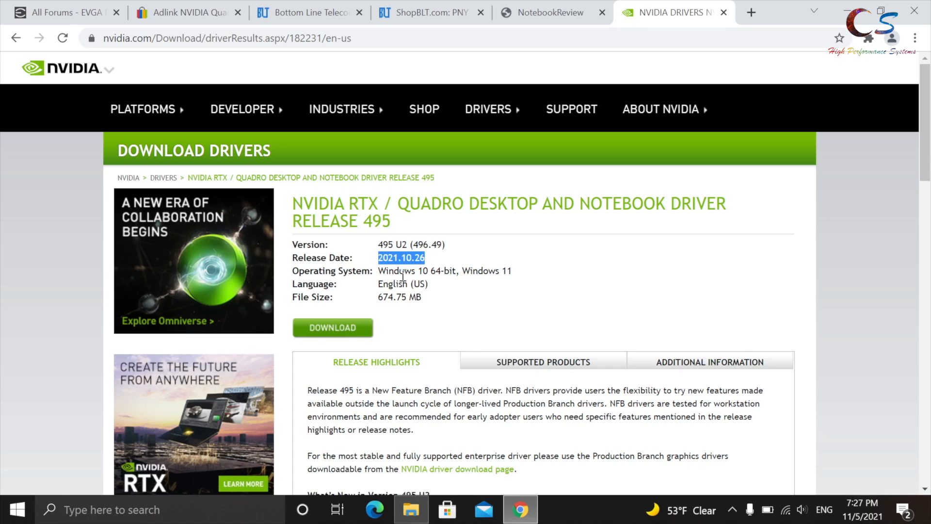
left_click(333, 328)
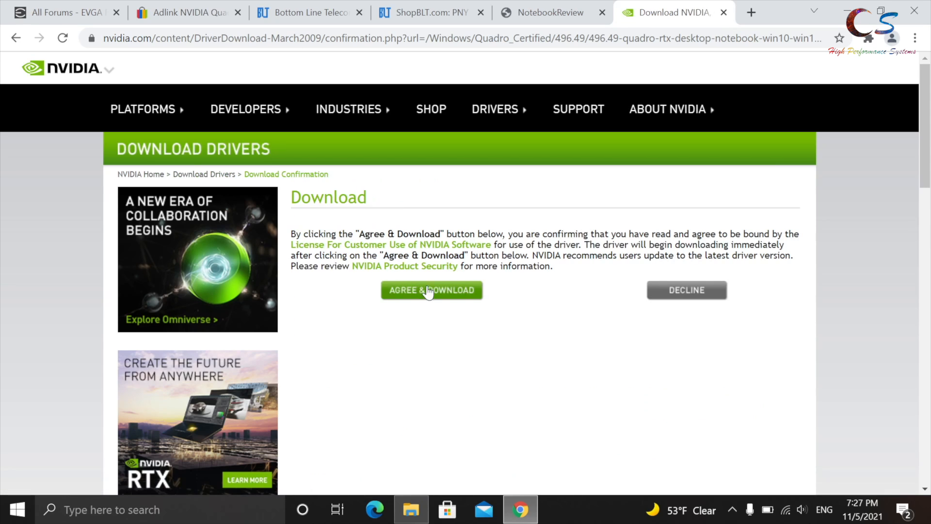
left_click(431, 290)
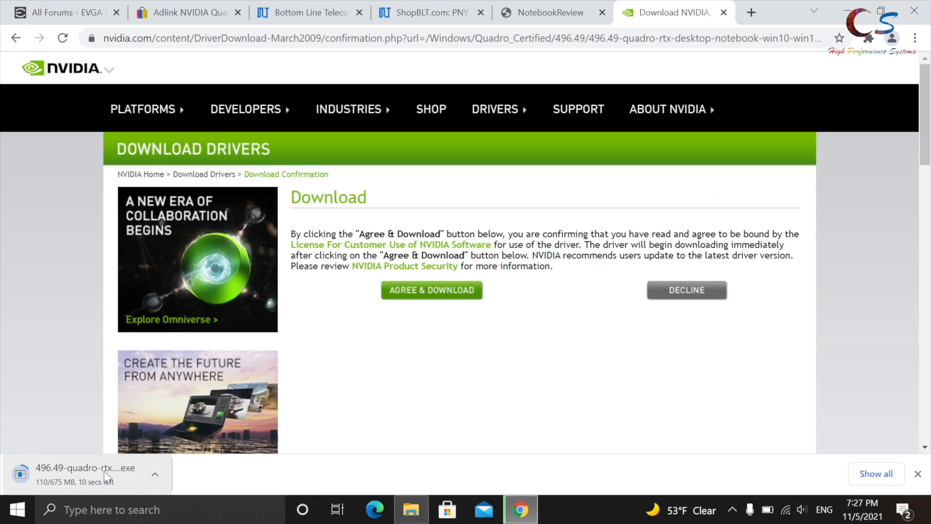
mouse_move(844, 96)
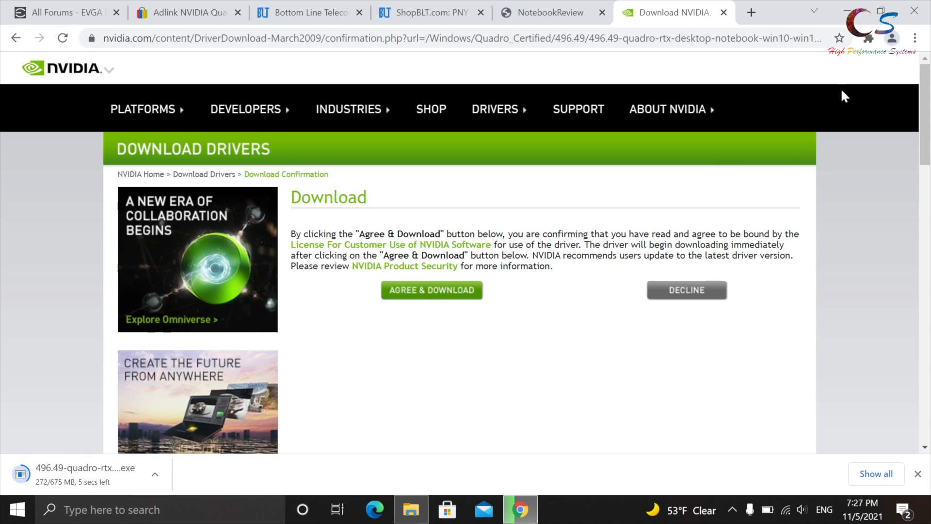
mouse_move(537, 299)
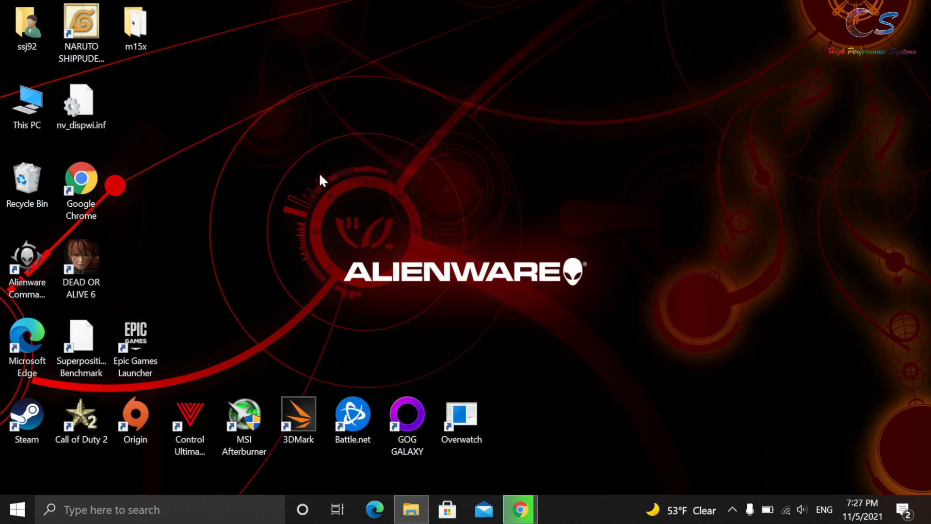
Open Device Manager from This PC properties and select NVIDIA Quadro RTX 3000 under Display adapters.
right_click(26, 103)
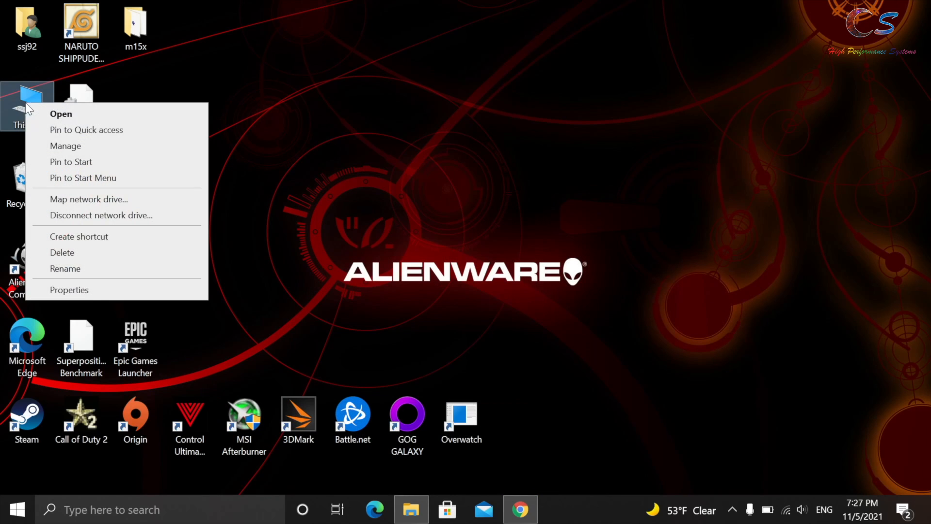
left_click(66, 145)
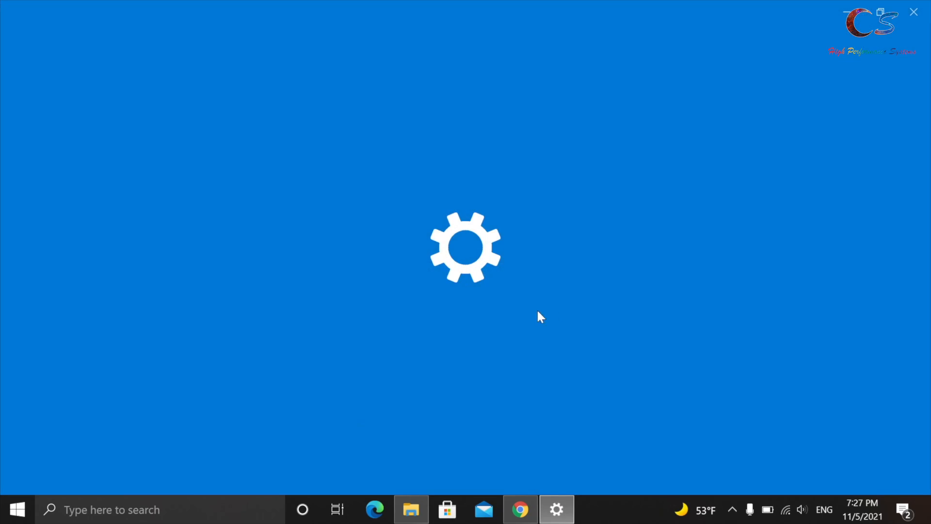
left_click(556, 509)
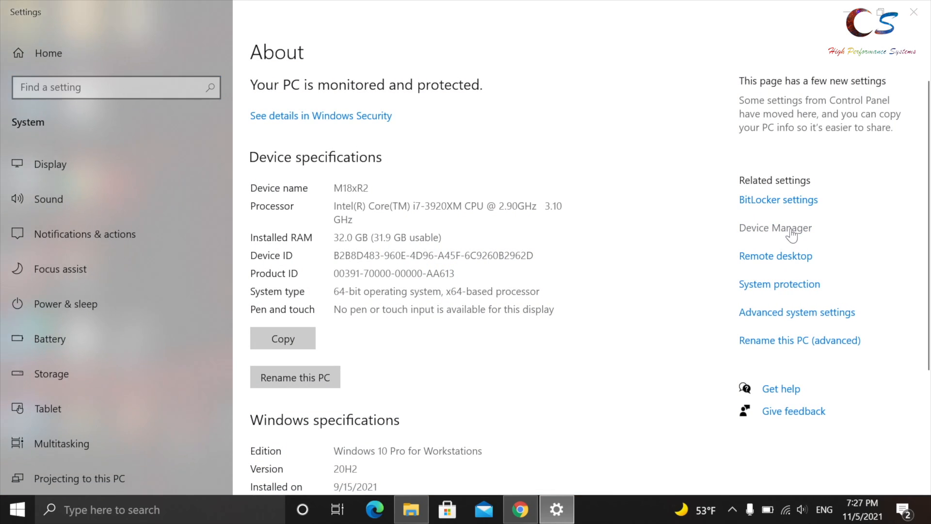
left_click(775, 227)
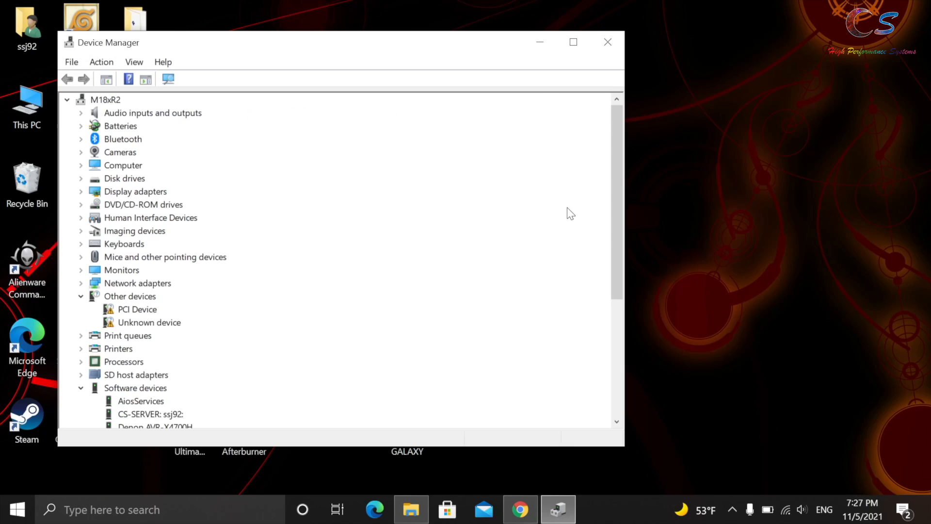
mouse_move(93, 193)
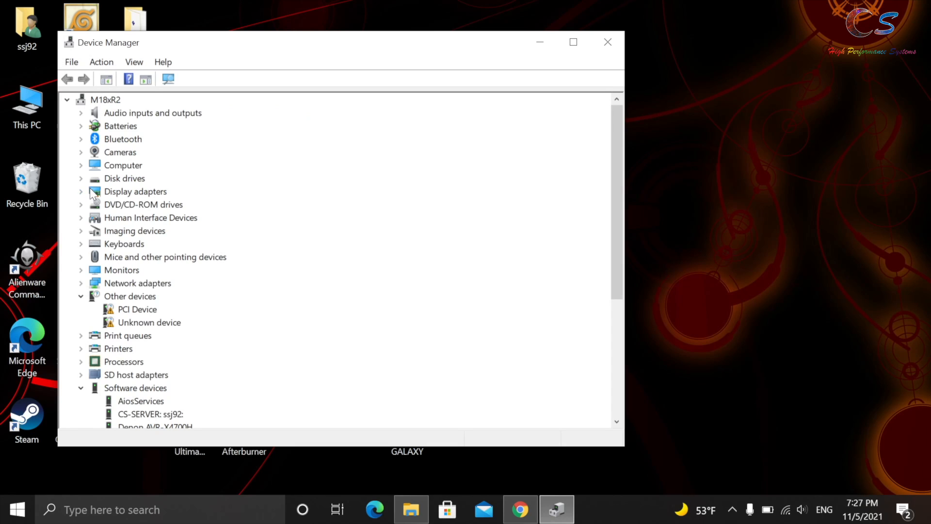
left_click(80, 192)
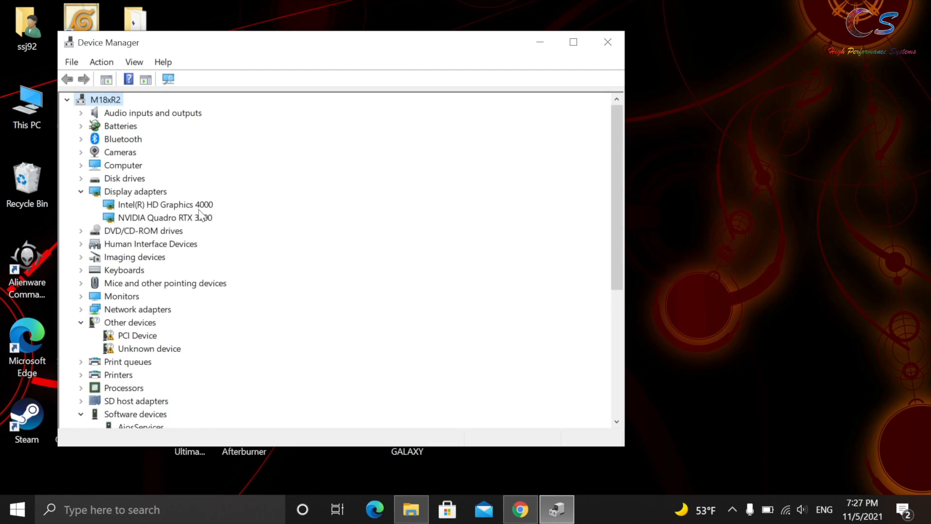
left_click(165, 217)
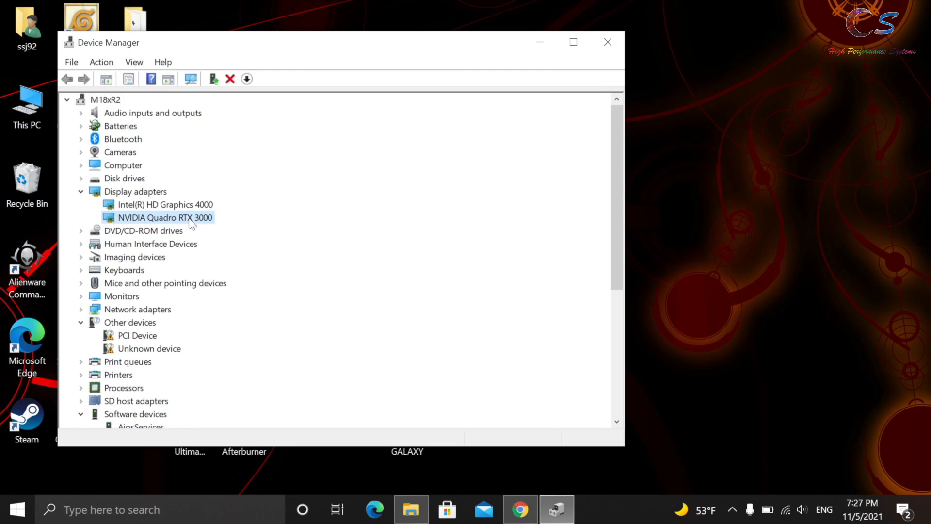
mouse_move(368, 348)
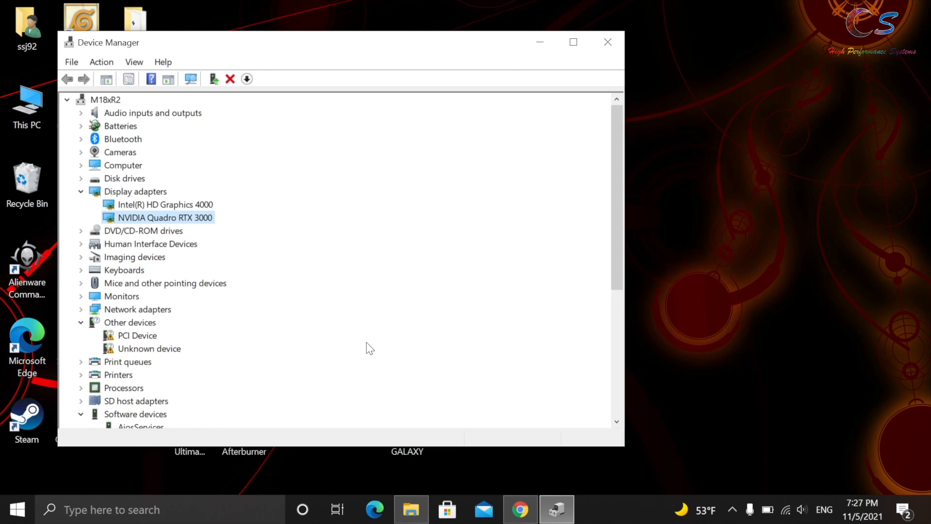
left_click(519, 509)
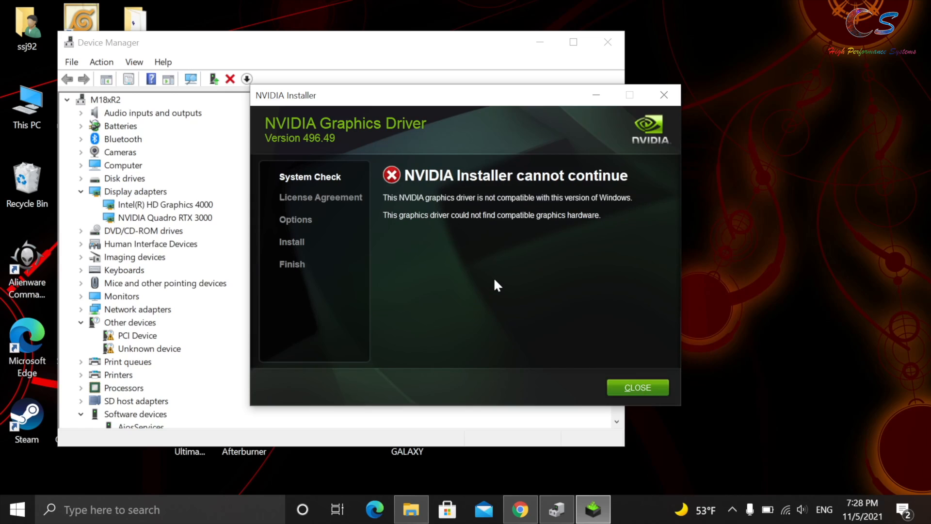
mouse_move(519, 241)
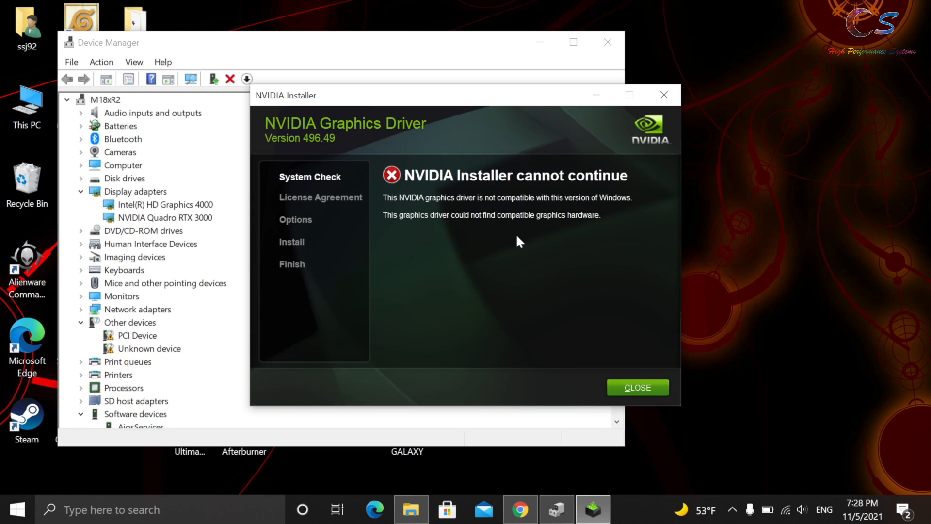
mouse_move(453, 94)
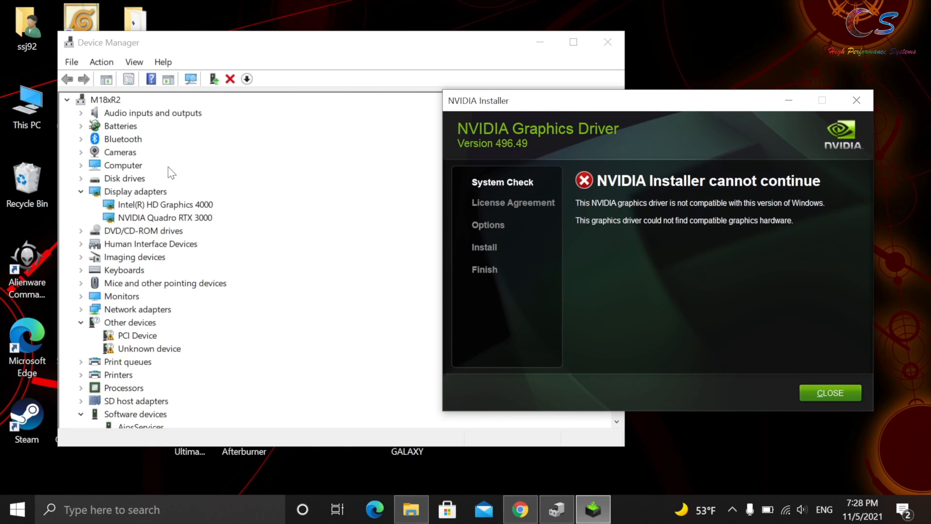
Browse C:\NVIDIA\DisplayDriver\496.49 to the Display.Driver folder and copy nv_dispwi.inf.
left_click(411, 509)
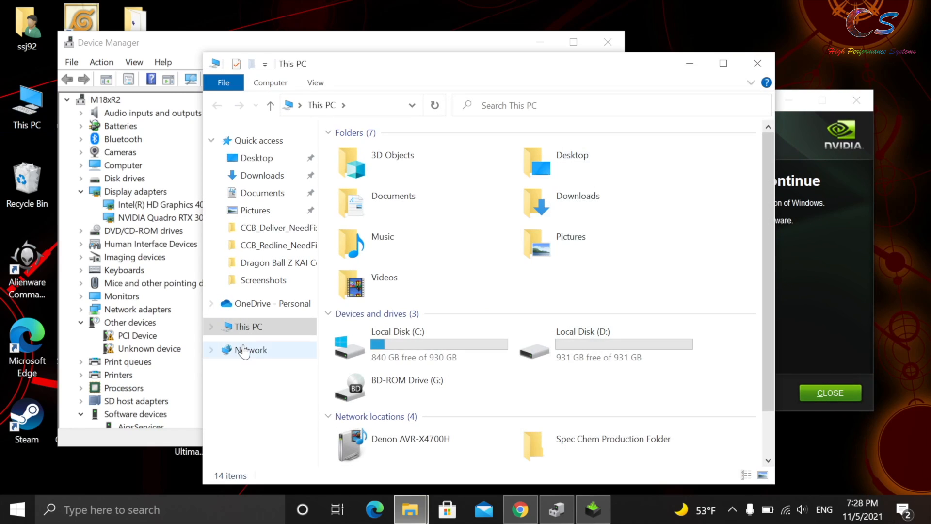
mouse_move(401, 339)
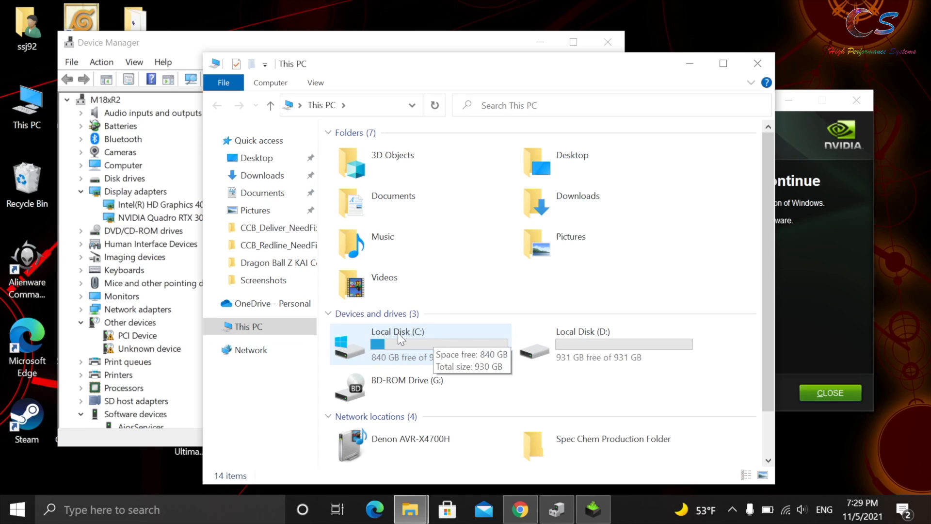
double_click(398, 339)
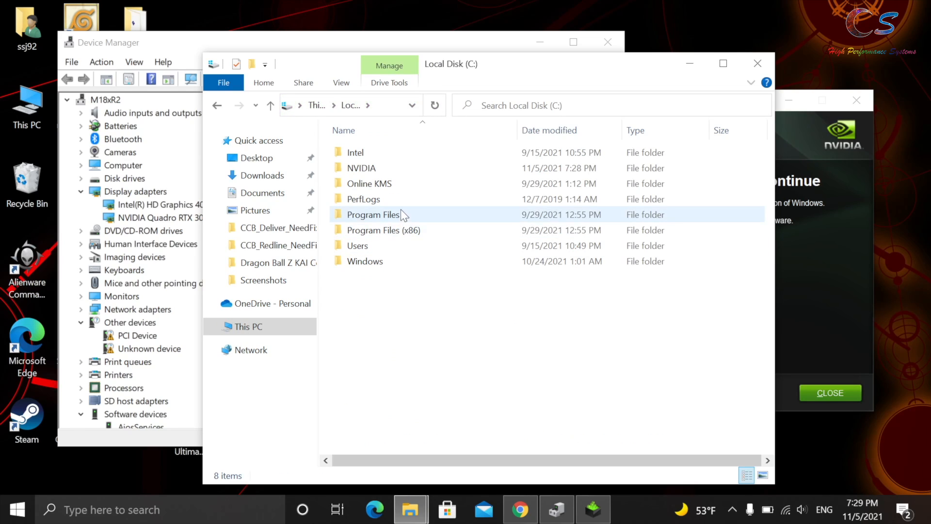
double_click(361, 167)
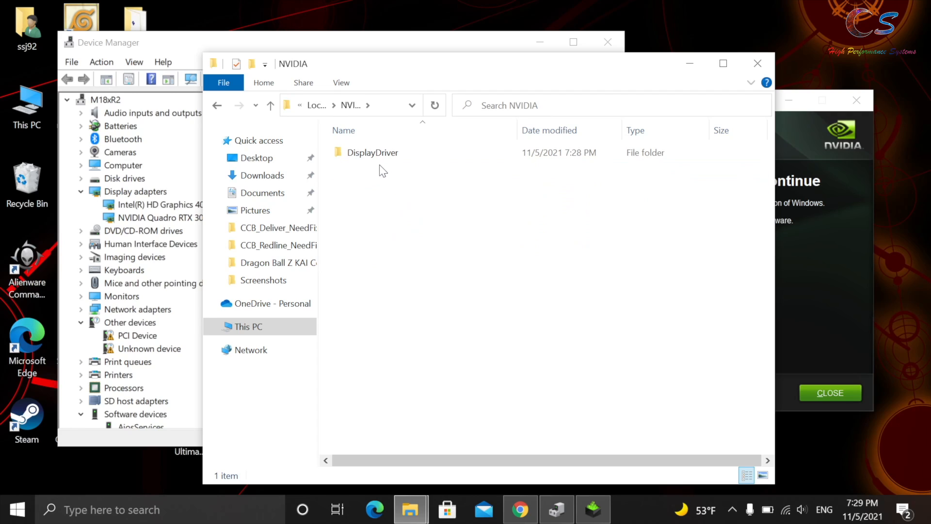
double_click(373, 152)
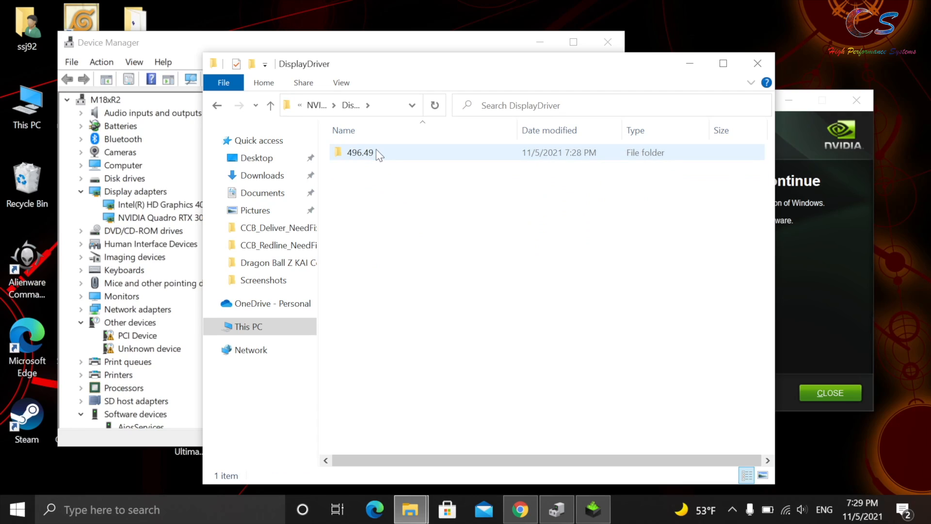
double_click(359, 153)
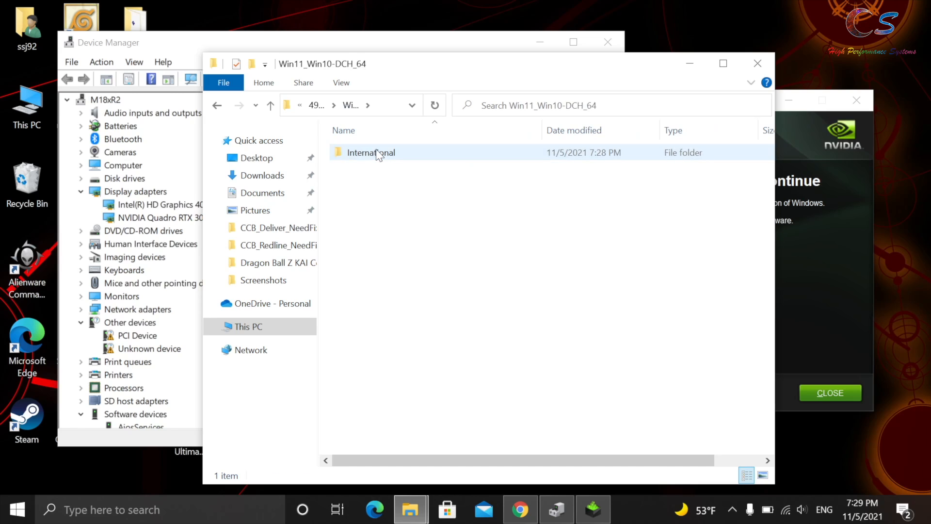
double_click(372, 152)
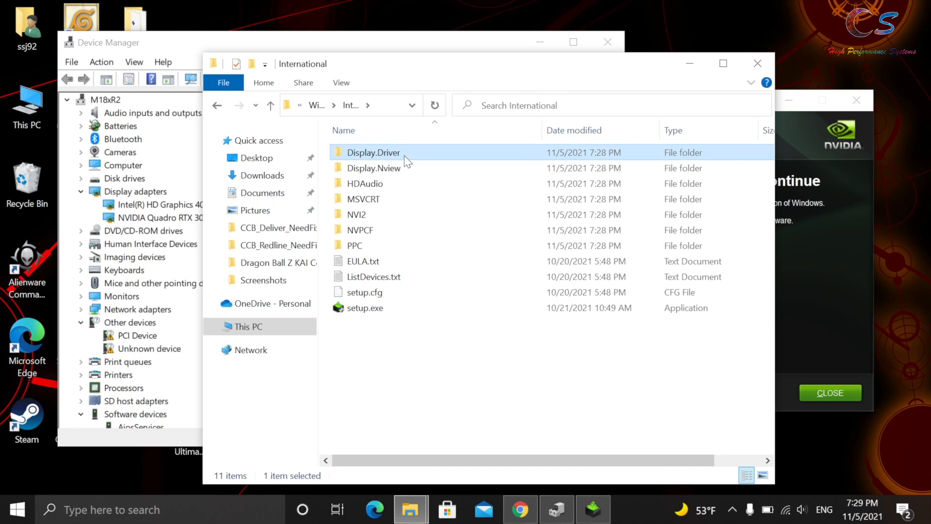
double_click(373, 152)
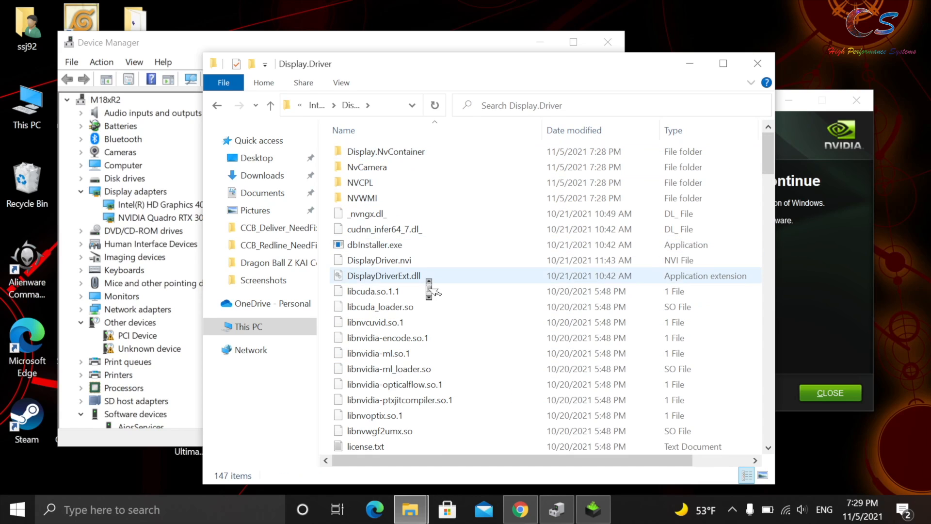
left_click(372, 400)
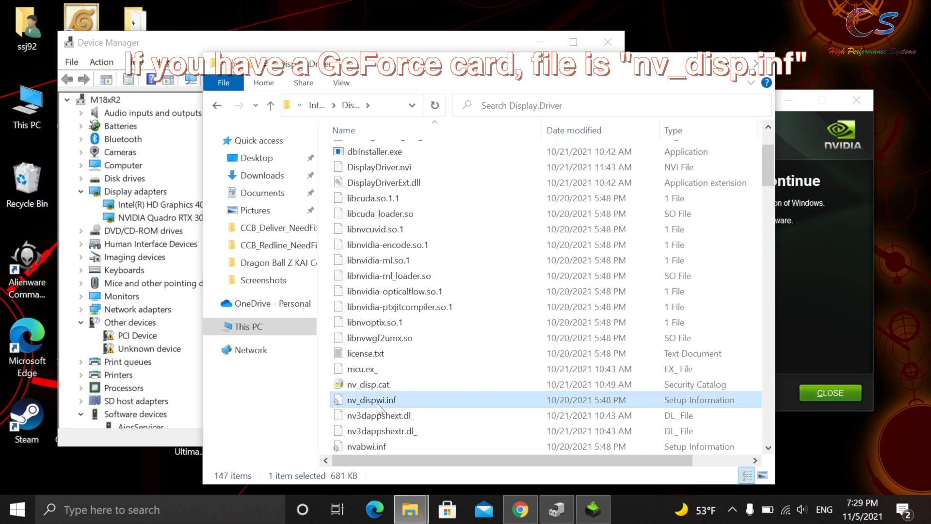
mouse_move(372, 400)
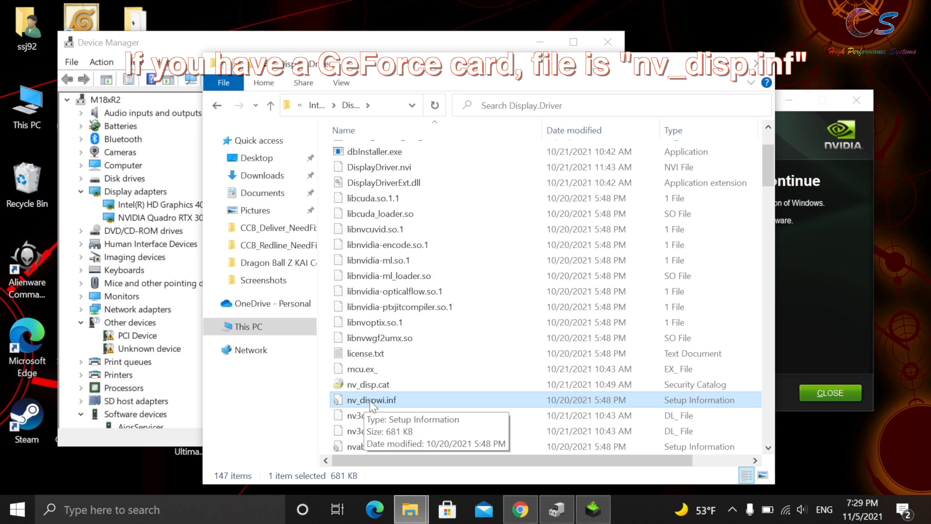
right_click(372, 399)
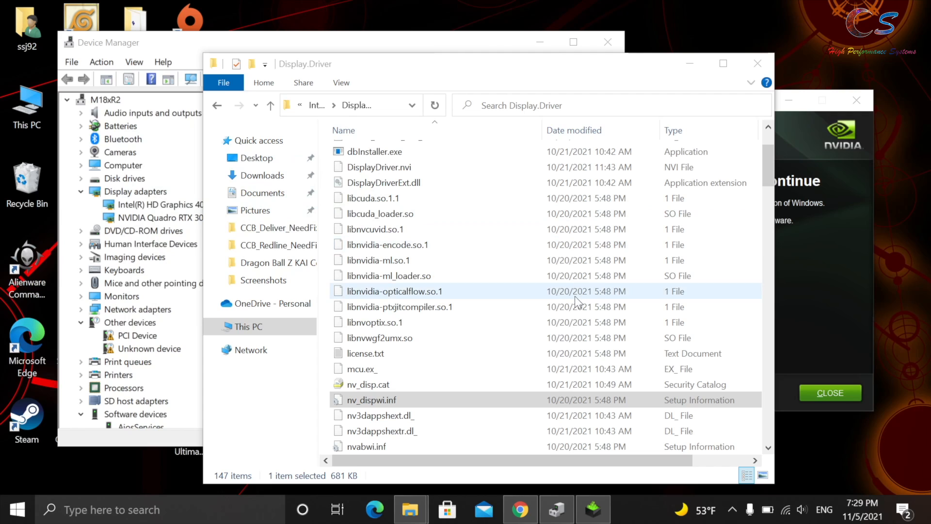
mouse_move(758, 63)
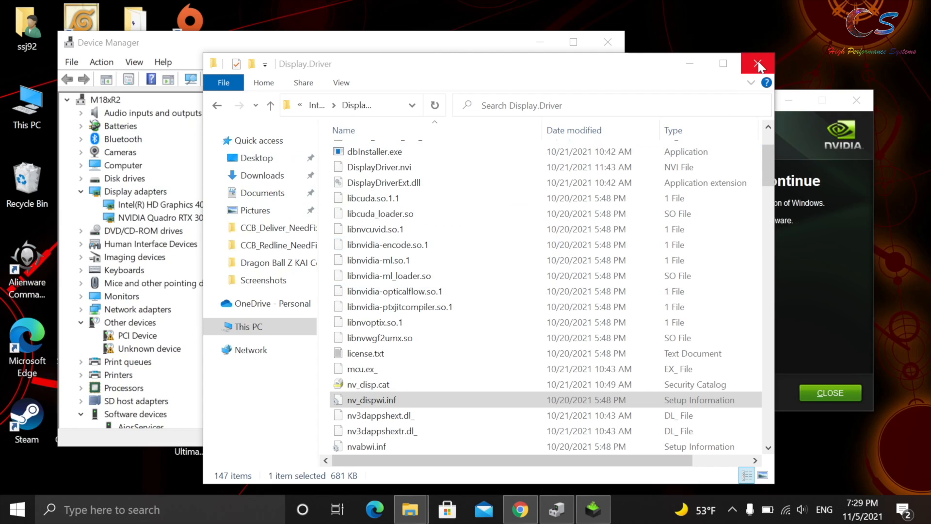
Dismiss the installer, view the Quadro RTX 3000 device instance path, and open nv_dispwi.inf.
left_click(758, 63)
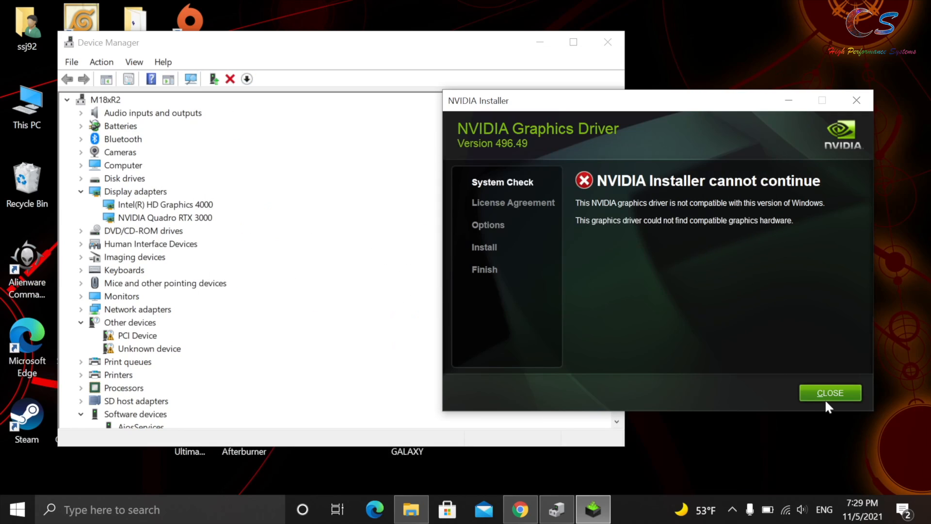
left_click(830, 393)
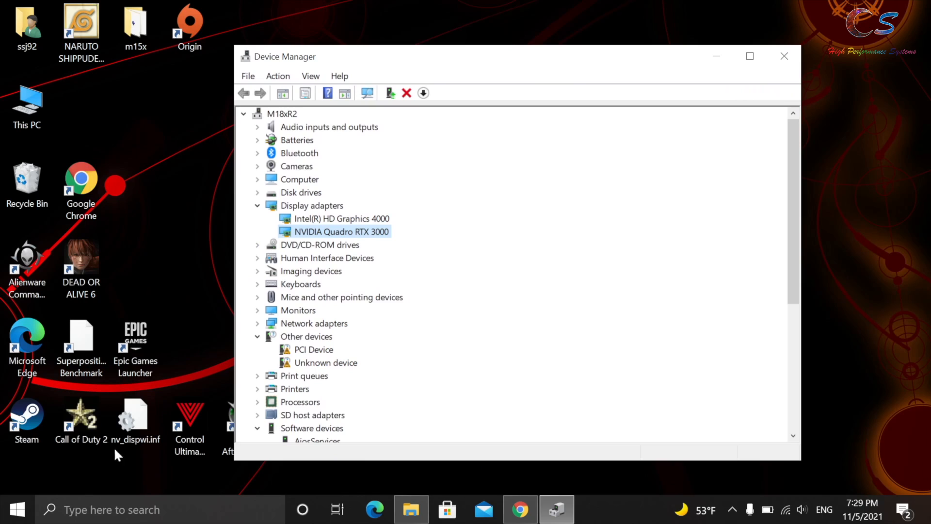
mouse_move(336, 232)
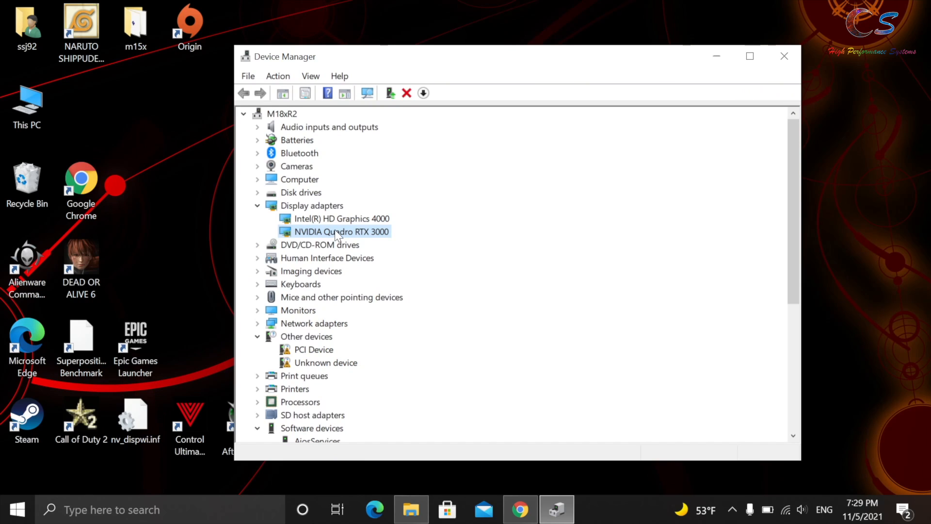
double_click(341, 232)
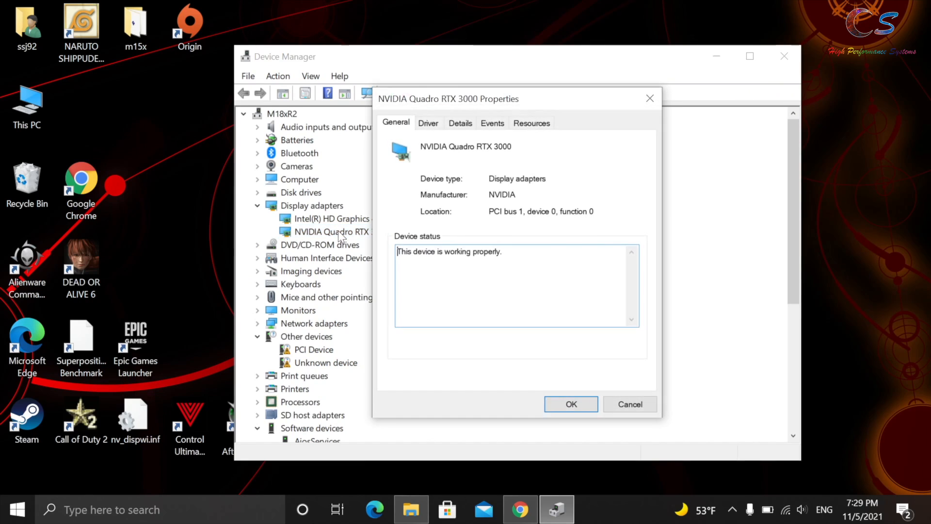
left_click(460, 122)
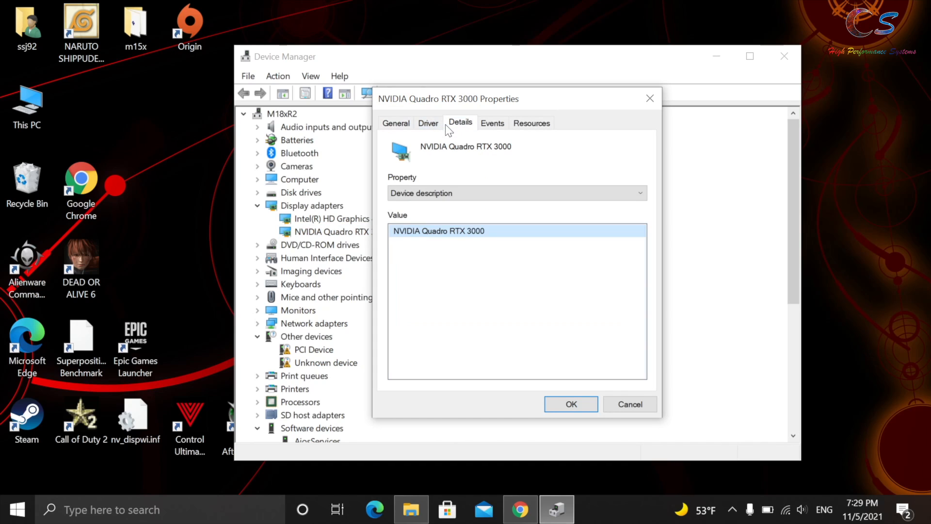
left_click(517, 192)
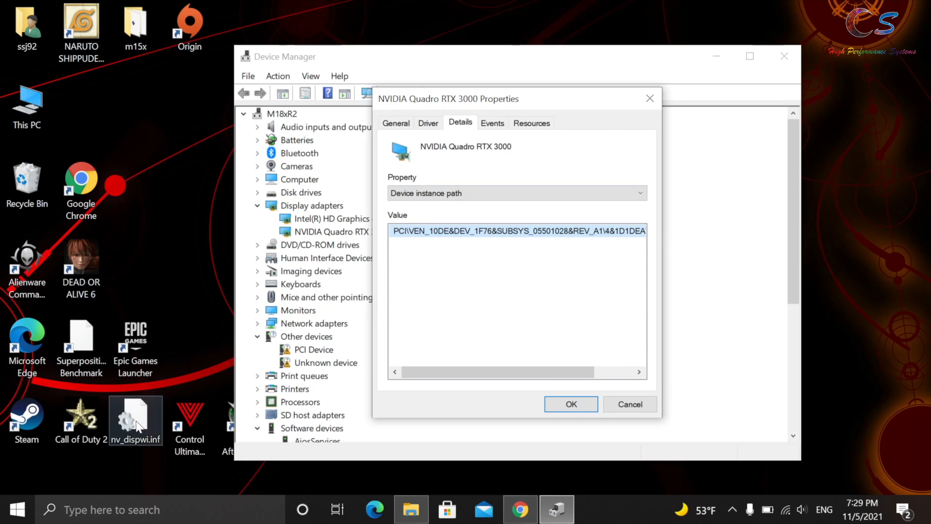
double_click(134, 413)
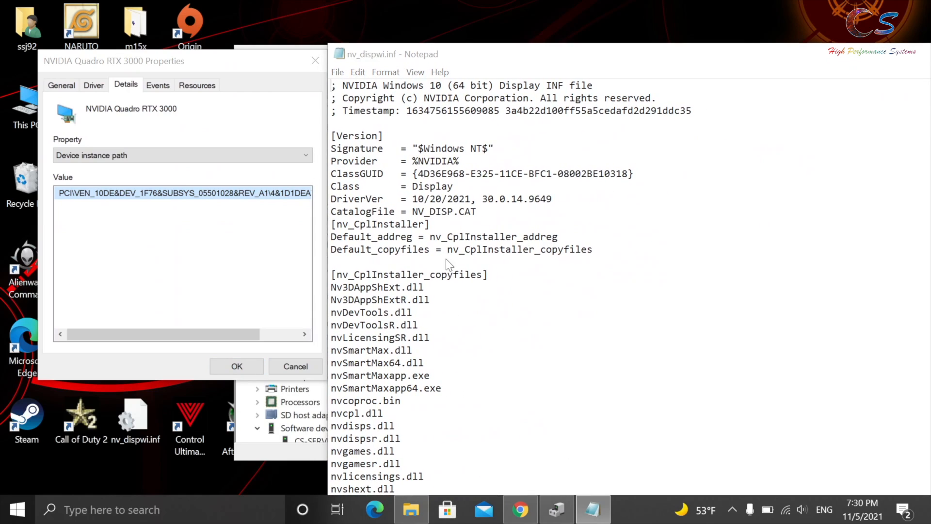
Find the Quadro RTX 3000 name entry and change its ID to 1F76.0550.1028.
key("ctrl+f")
type("rtx 3000")
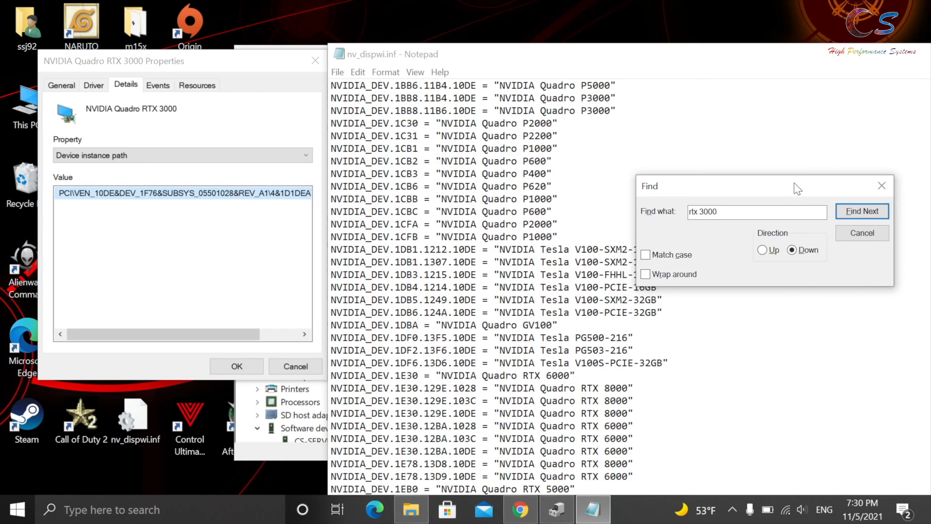
left_click(862, 211)
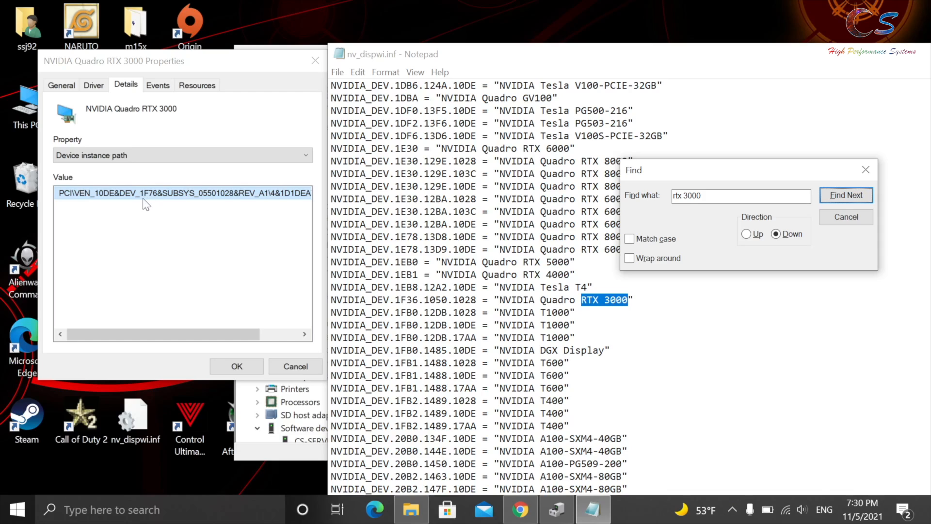
mouse_move(431, 309)
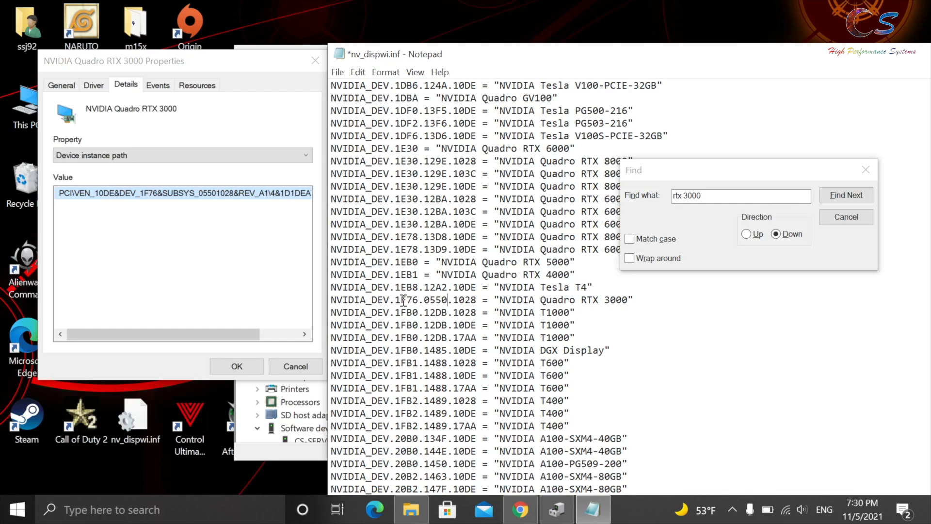
mouse_move(553, 256)
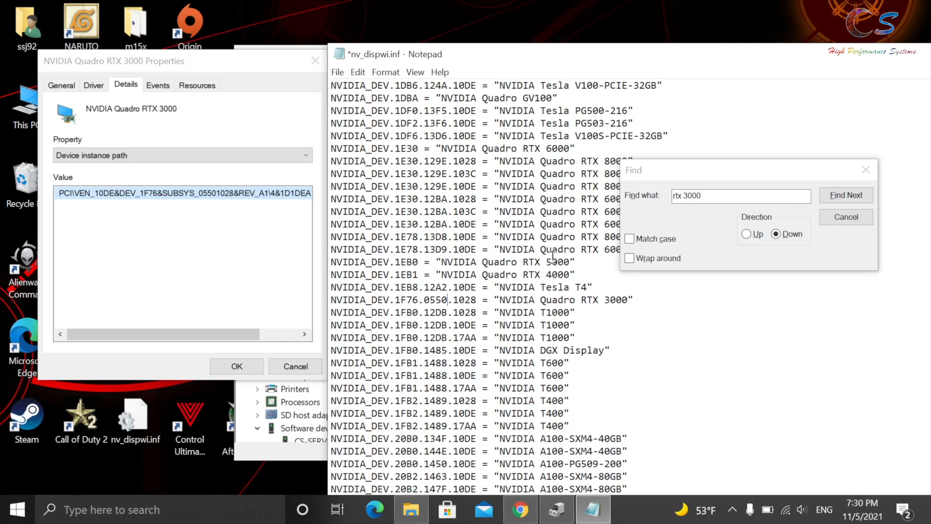
left_click(846, 195)
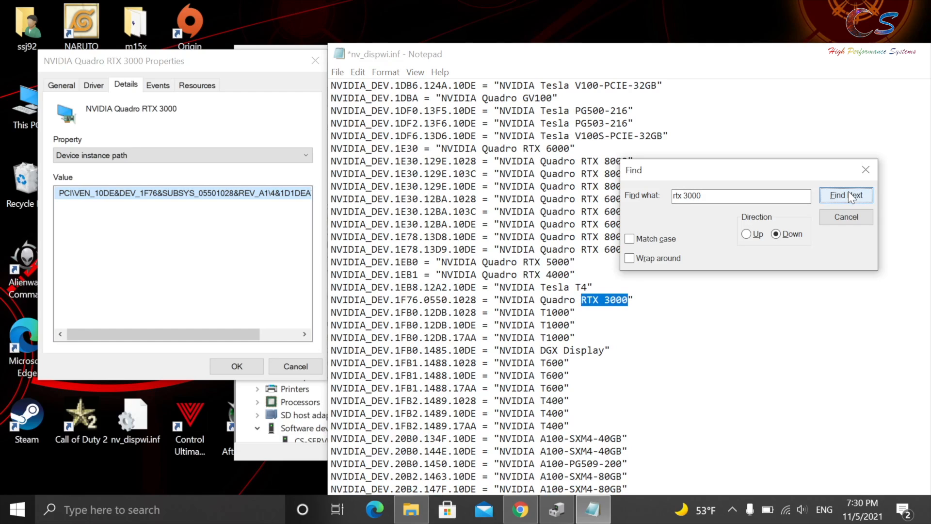
mouse_move(866, 169)
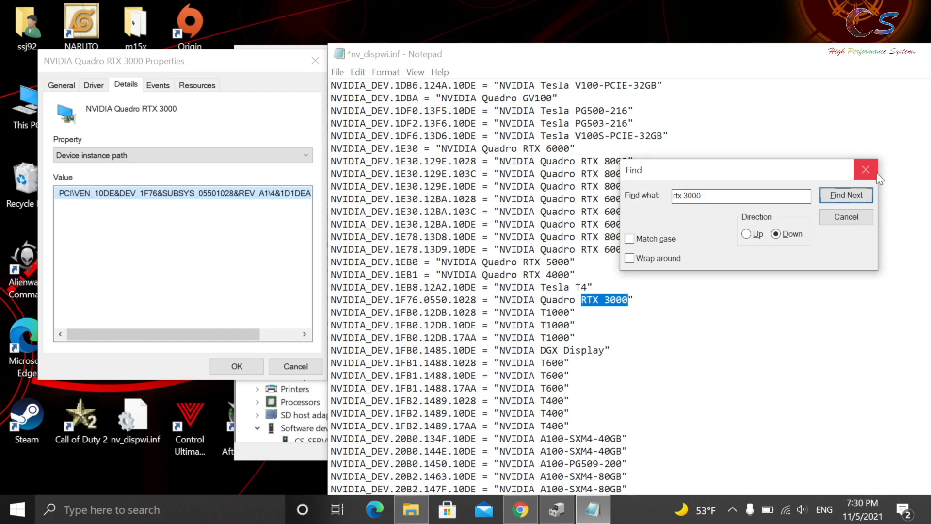
left_click(866, 170)
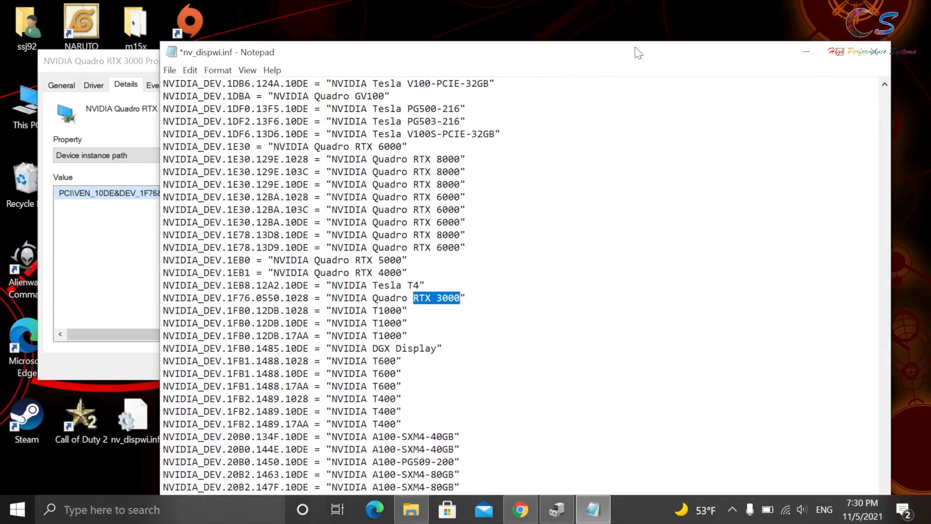
Replace the 1F36 Section057 entries with 1F76.0550.1028 and DEV_1F76&SUBSYS_05501028.
scroll("down", 3)
type("1")
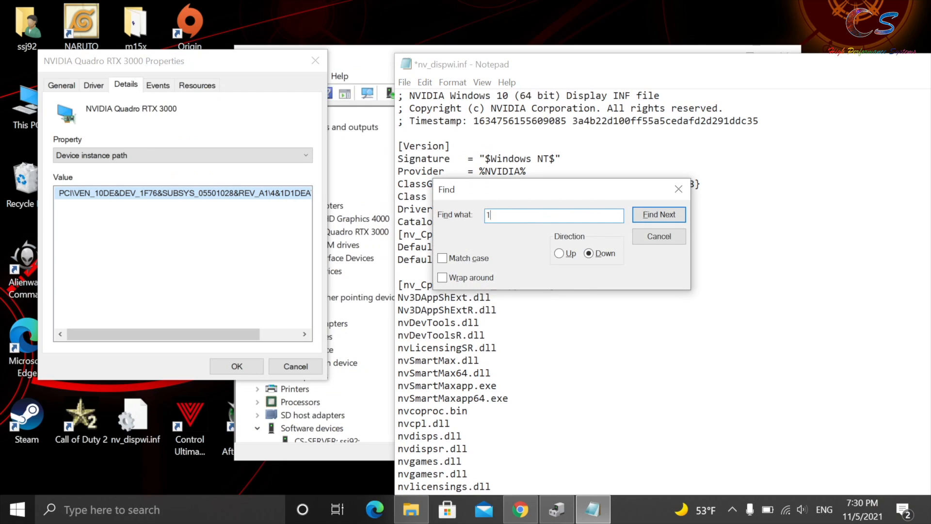
type("F36")
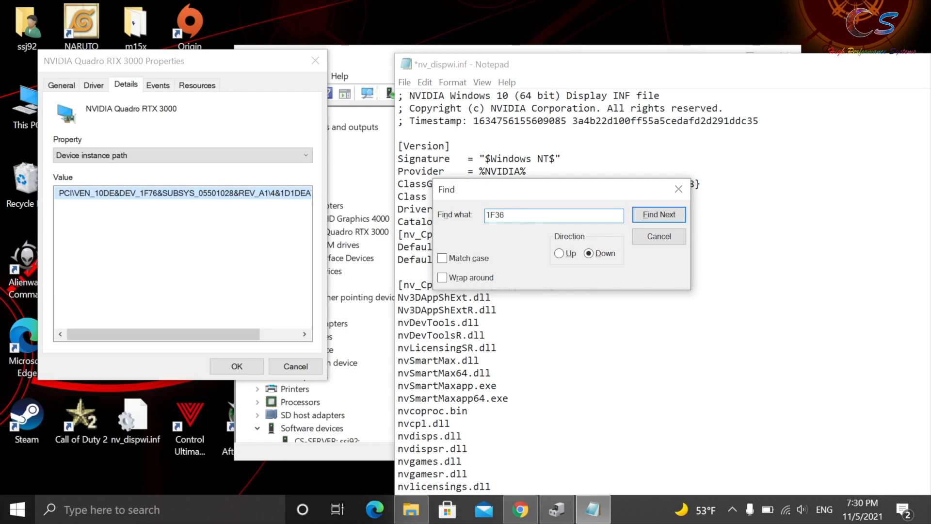
left_click(659, 215)
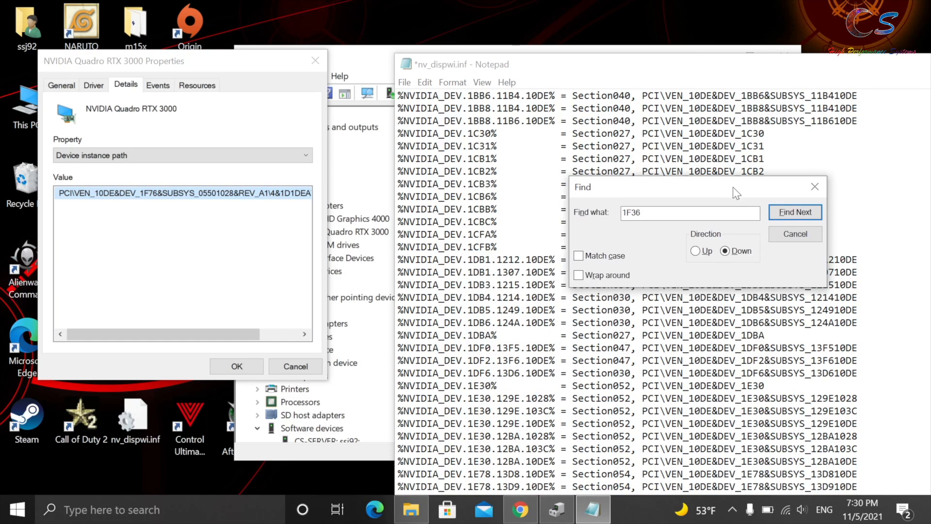
left_click(794, 212)
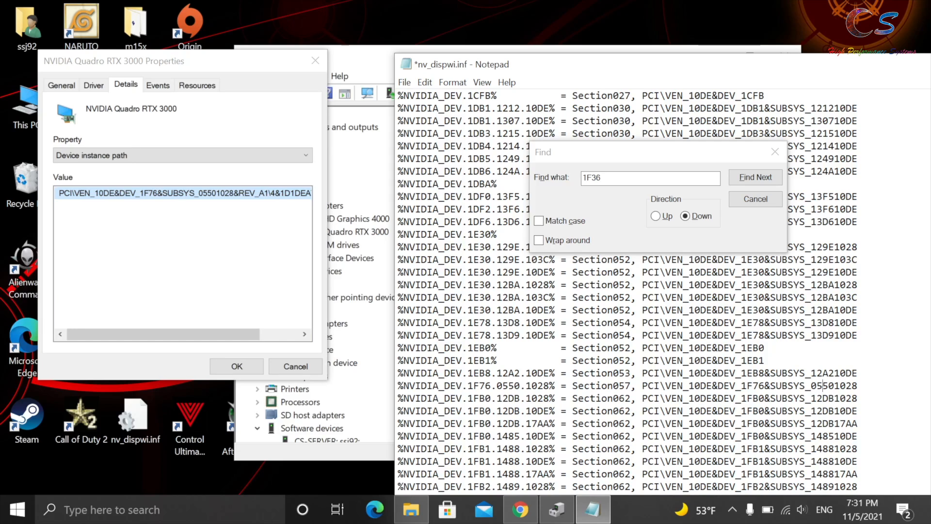
mouse_move(749, 222)
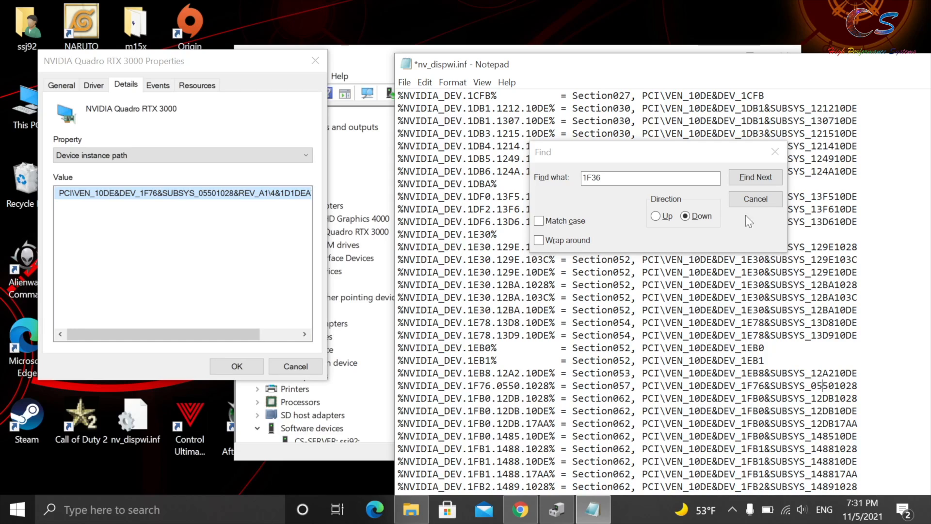
left_click(755, 177)
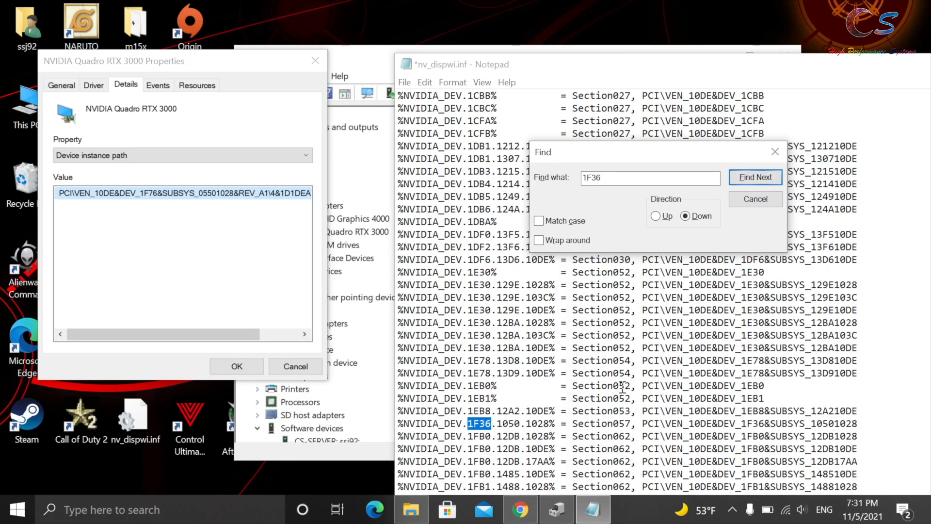
left_click(755, 177)
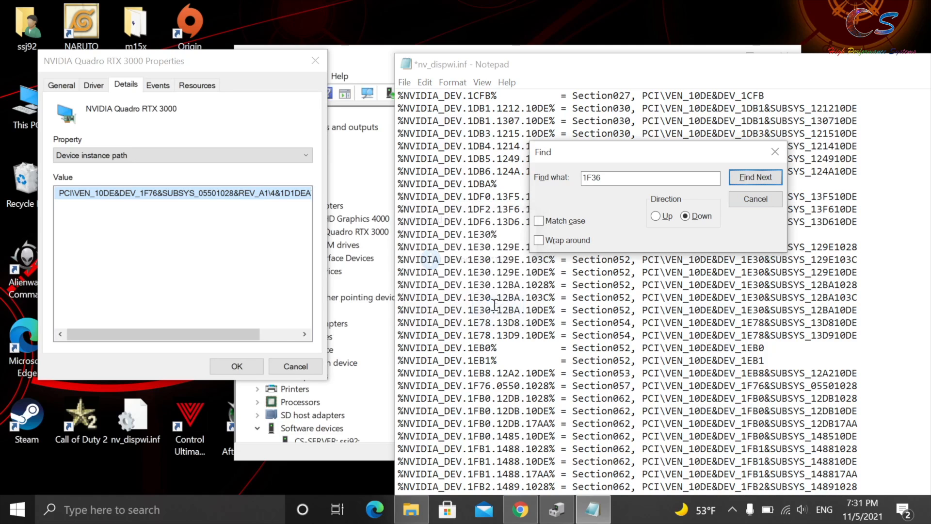
Save nv_dispwi.inf to the Desktop, replacing the existing copy.
left_click(405, 82)
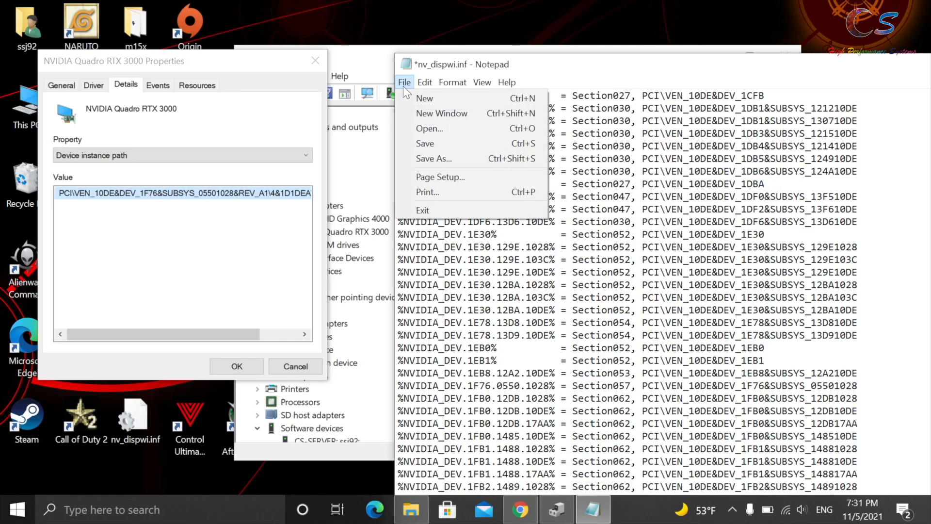
left_click(434, 158)
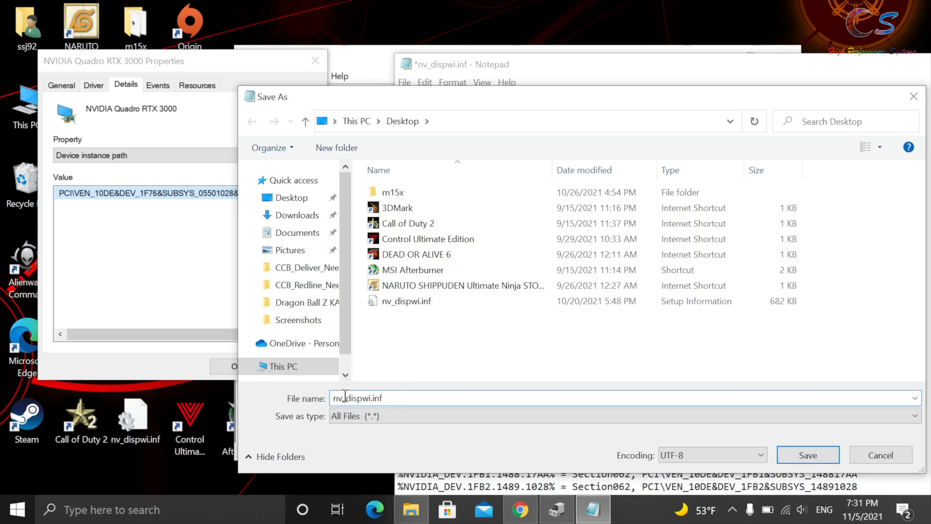
left_click(807, 454)
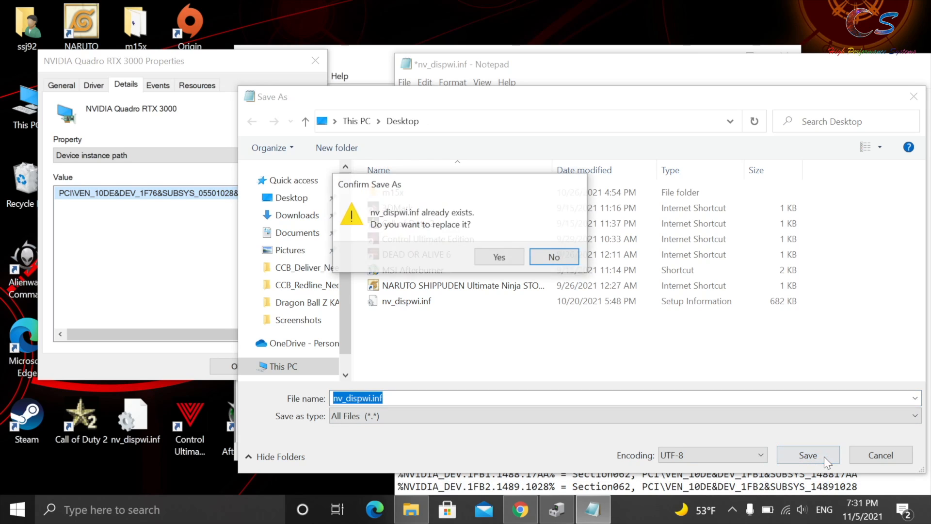
left_click(498, 257)
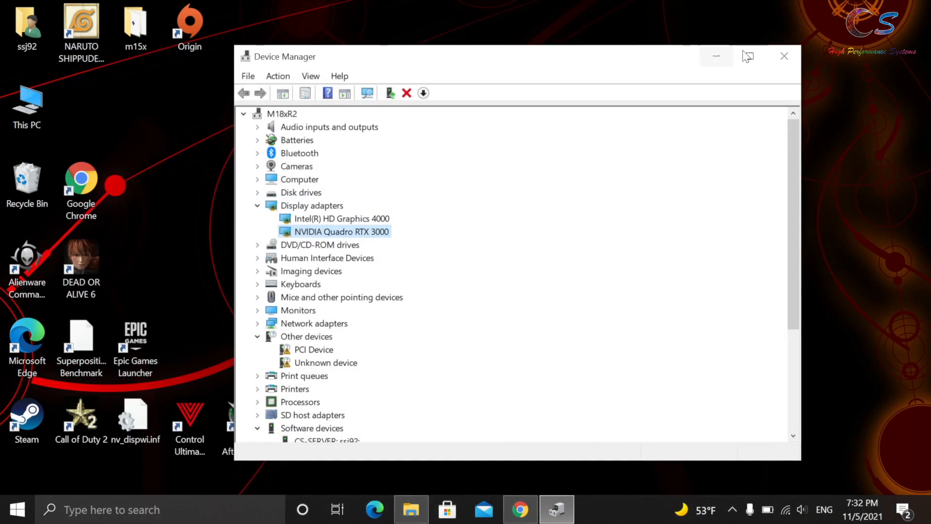
Close Device Manager and run the 496.49 Quadro driver package from Downloads.
left_click(784, 56)
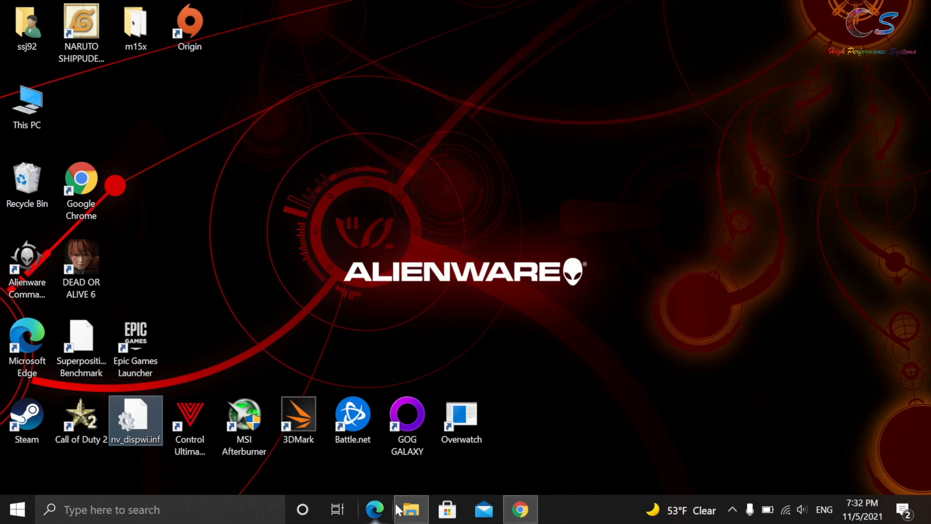
left_click(411, 509)
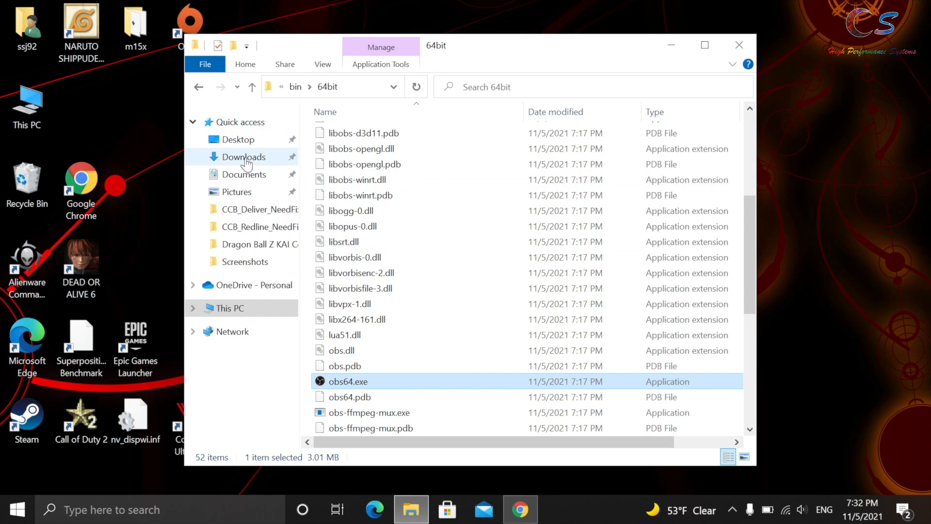
left_click(231, 308)
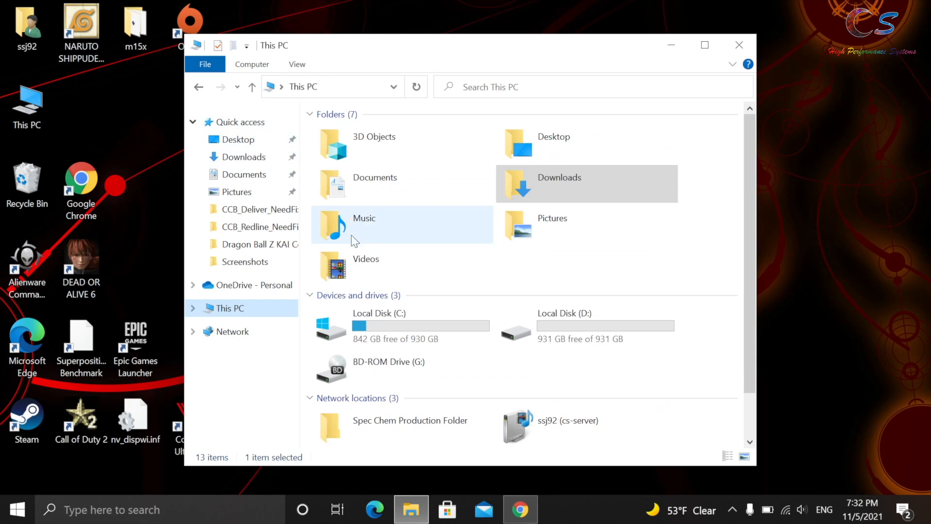
double_click(378, 326)
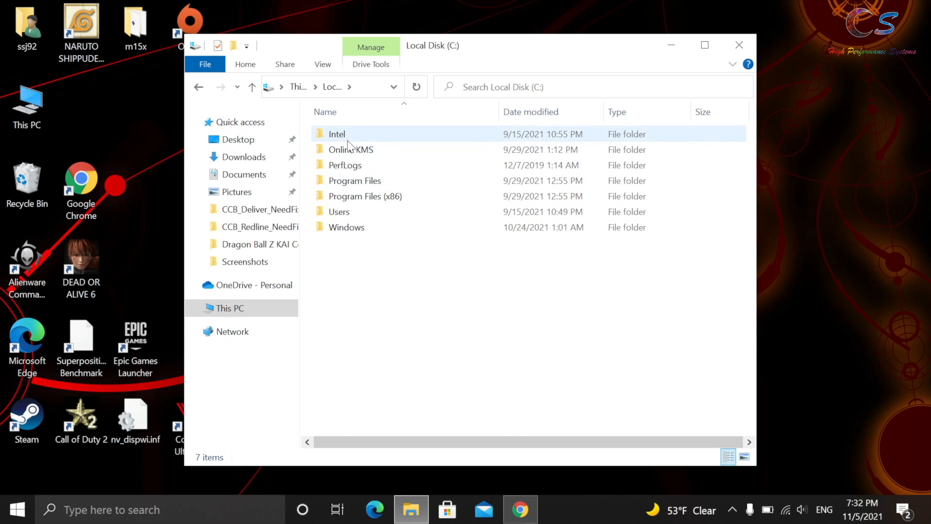
left_click(244, 156)
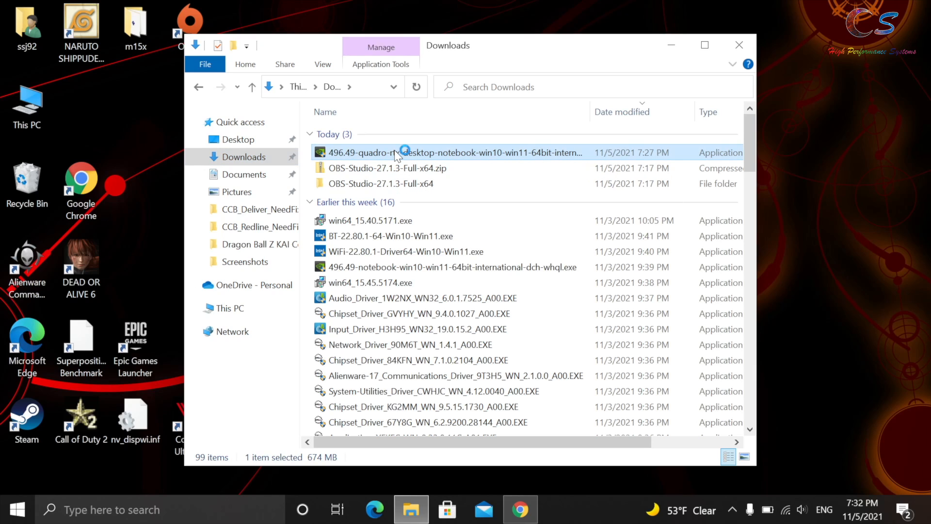
mouse_move(492, 229)
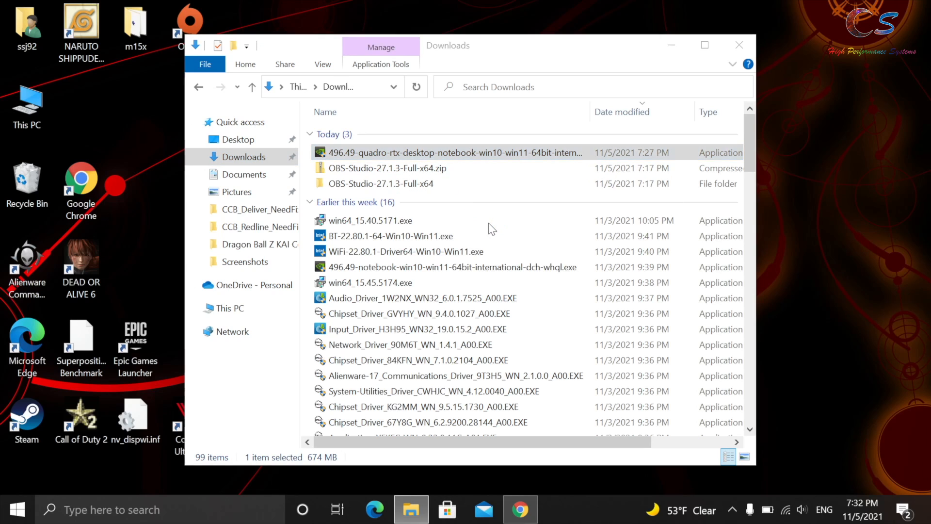
double_click(456, 152)
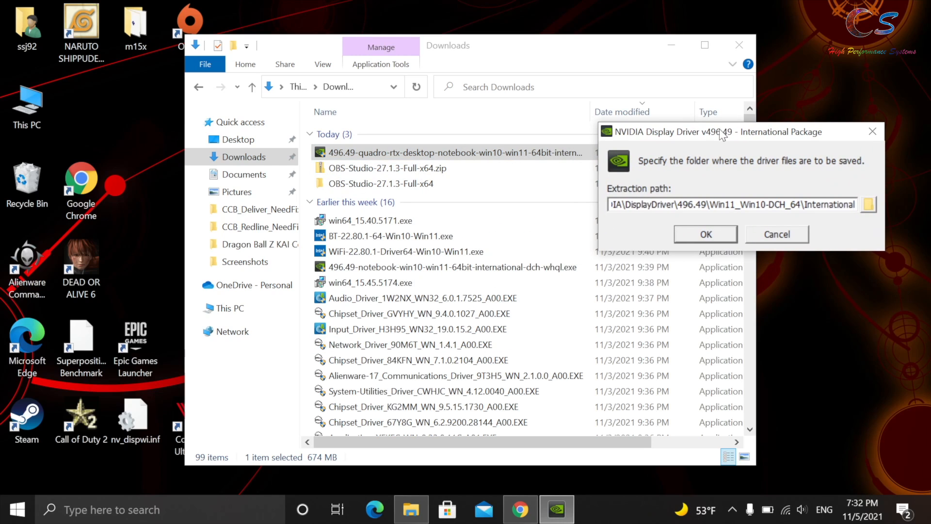
Extract the 496.49 driver files, then overwrite Display.Driver's nv_dispwi.inf with the edited copy.
left_click(229, 307)
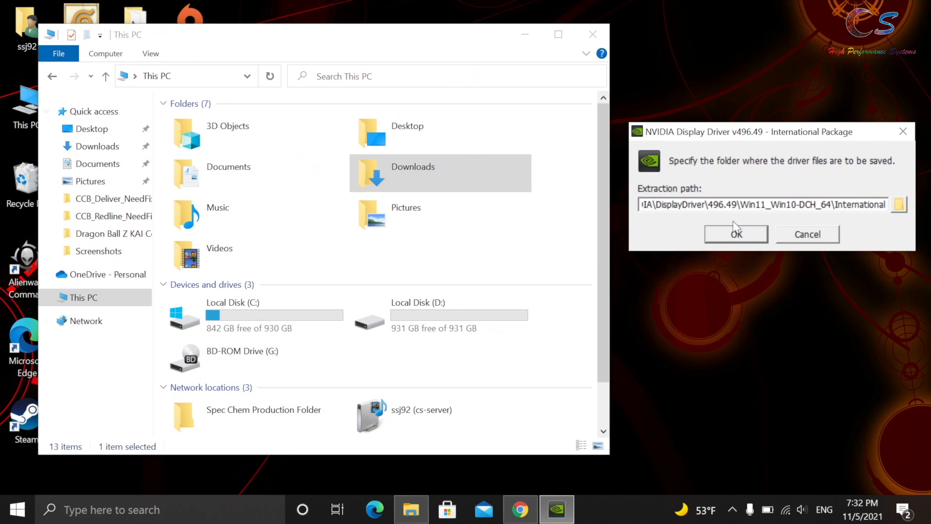
left_click(736, 233)
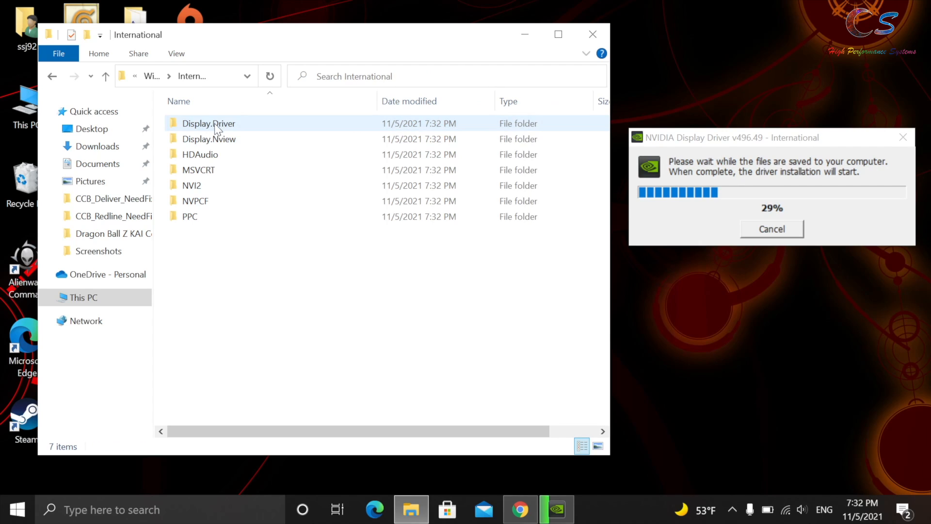
double_click(209, 123)
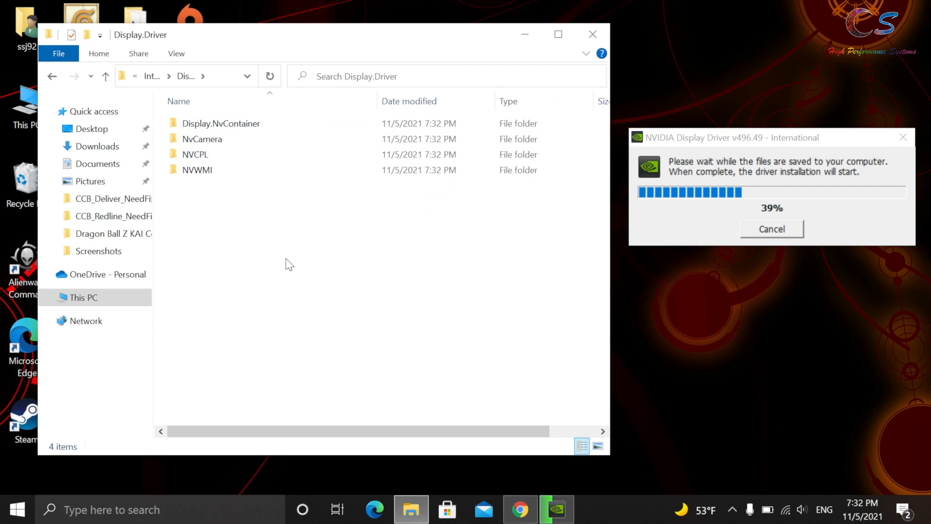
right_click(287, 264)
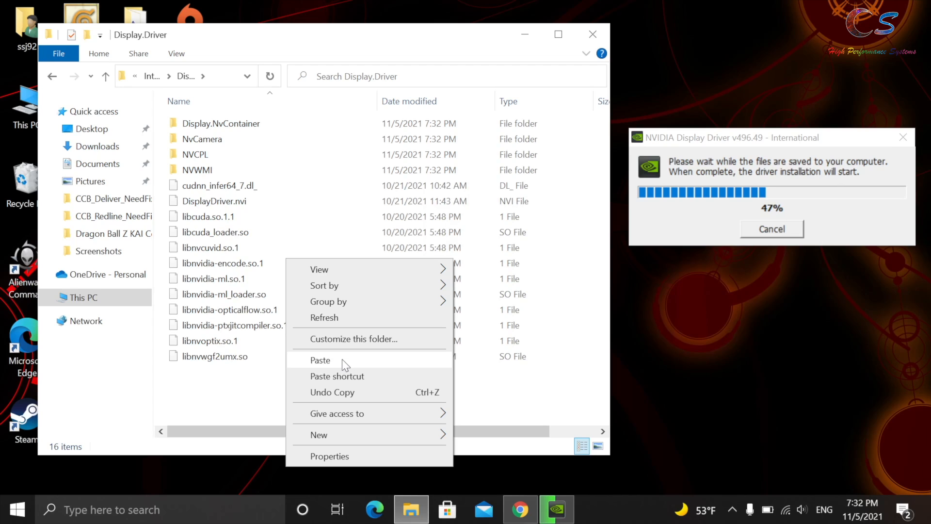
left_click(320, 359)
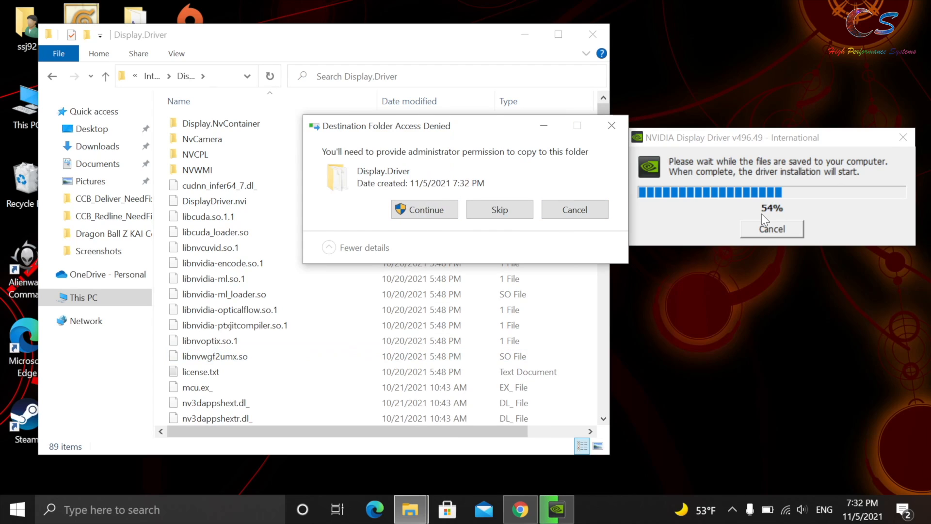
mouse_move(424, 209)
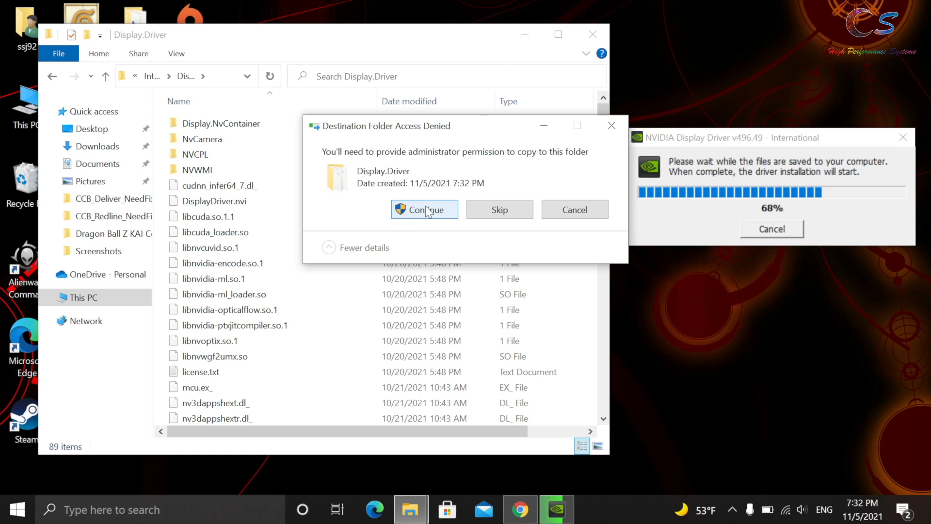
left_click(424, 209)
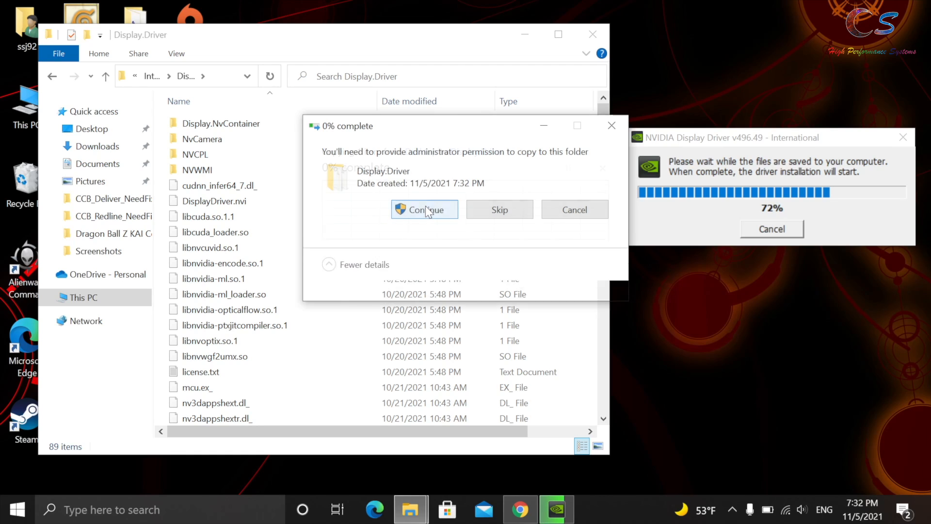
left_click(424, 209)
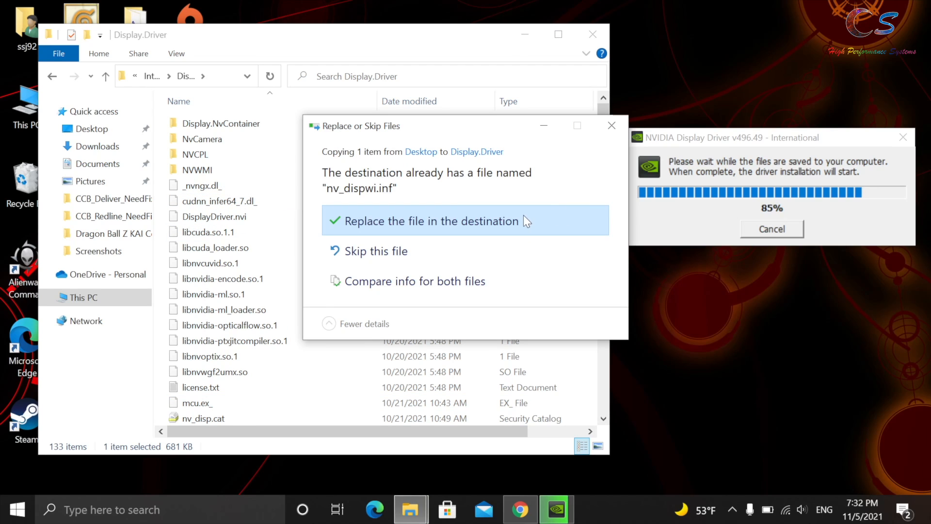
left_click(434, 220)
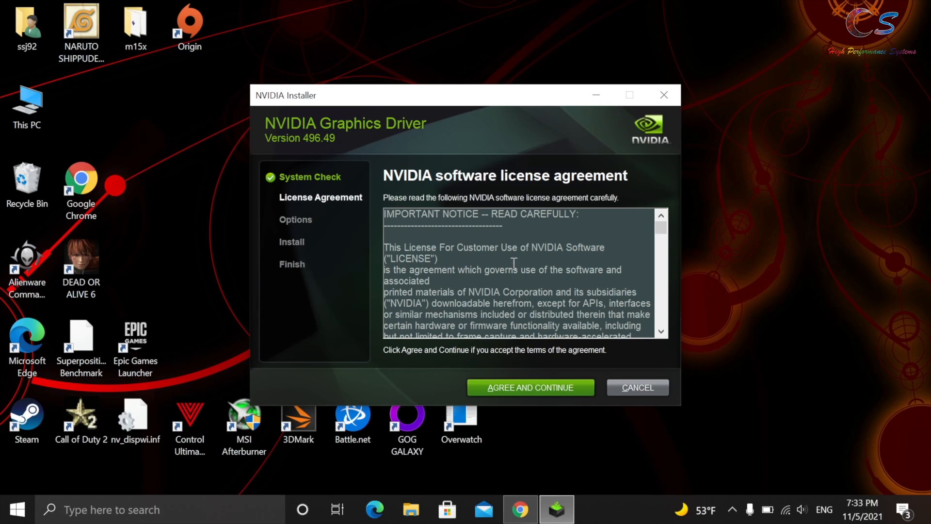
mouse_move(529, 387)
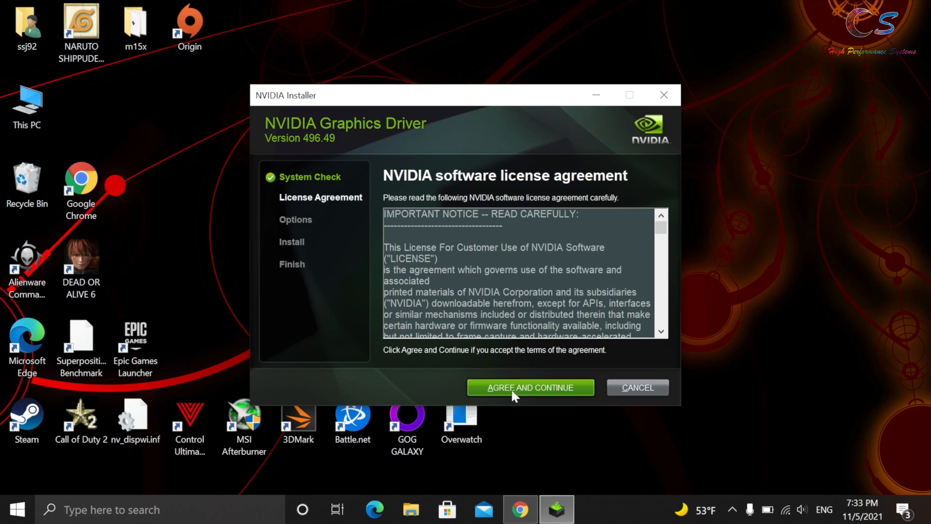
Accept the license, keep default components, and install the unsigned 496.49 driver anyway.
left_click(530, 387)
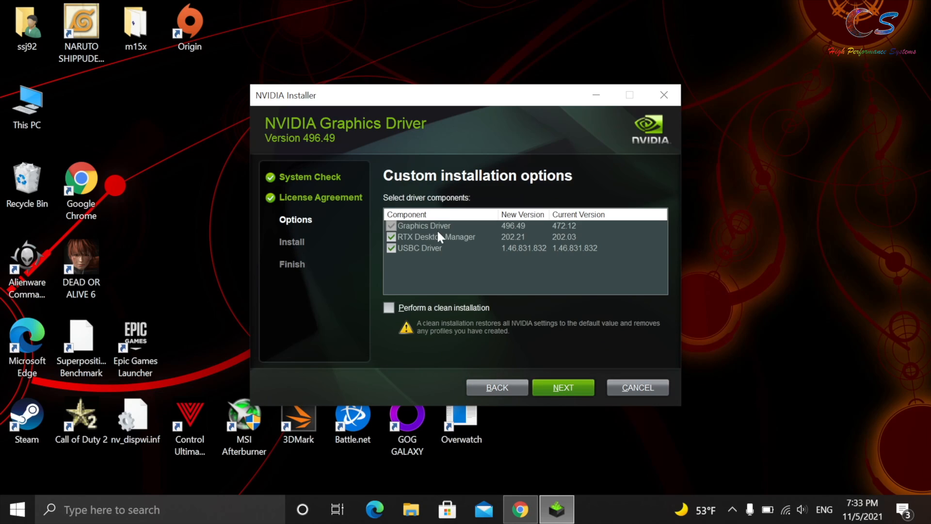
mouse_move(418, 244)
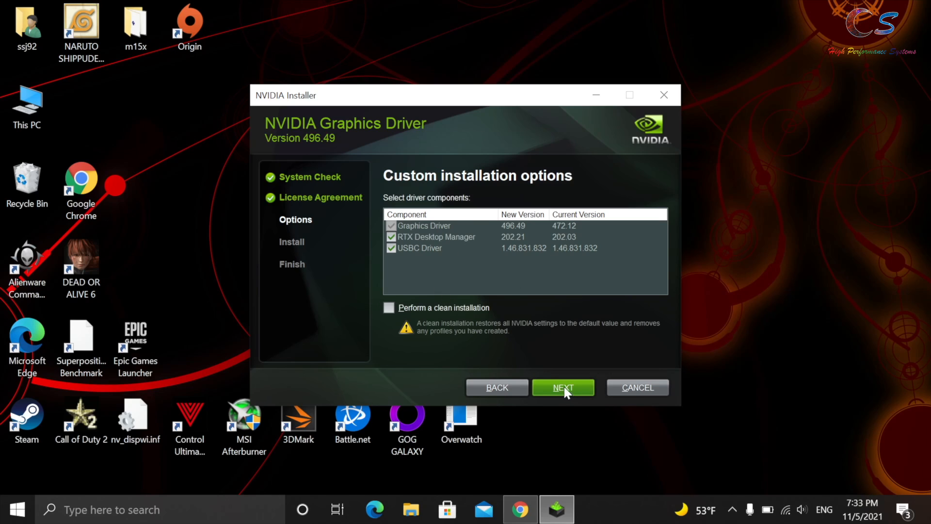
left_click(563, 387)
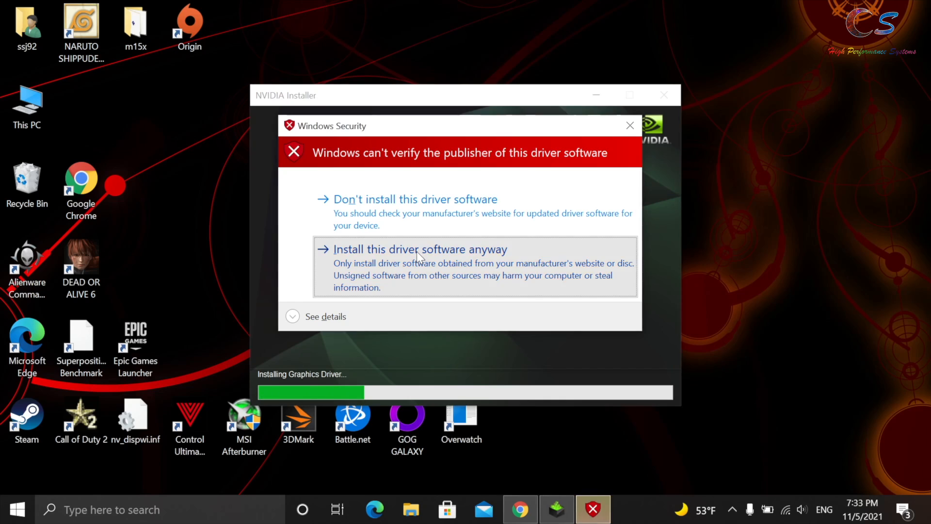
left_click(420, 249)
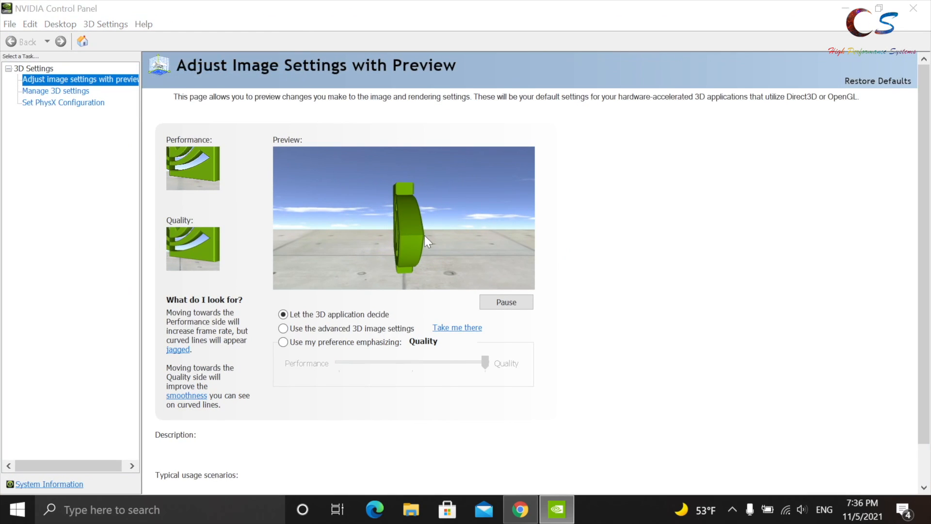
Confirm System Information lists driver 496.49 for the Quadro RTX 3000, then close it.
left_click(50, 484)
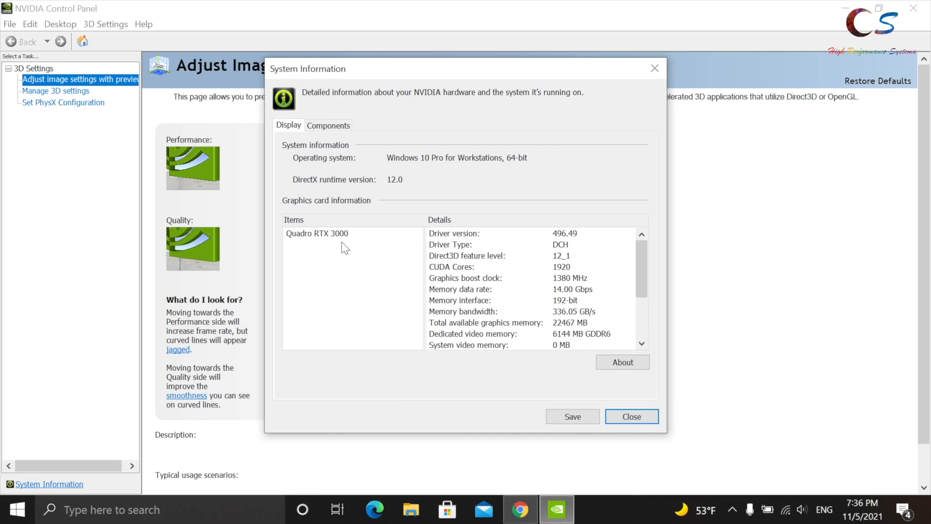
mouse_move(572, 243)
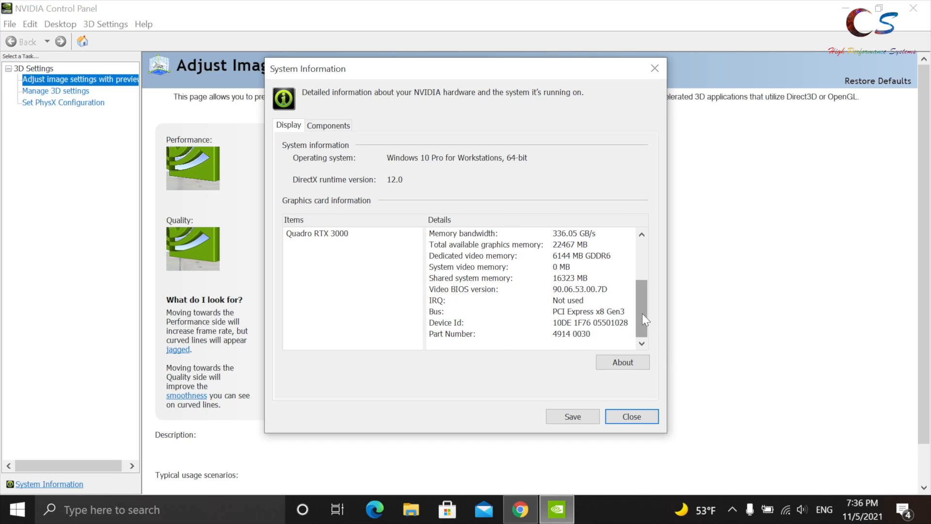
scroll("up", 3)
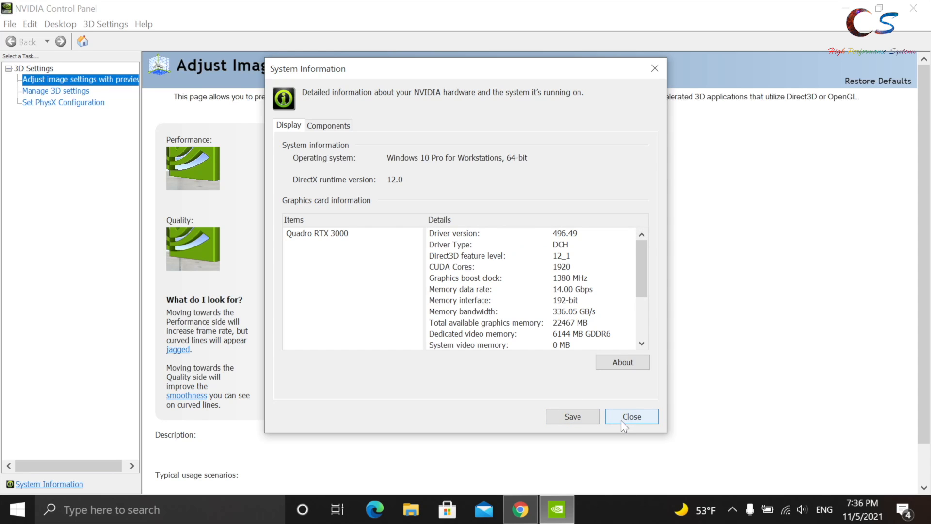
left_click(631, 416)
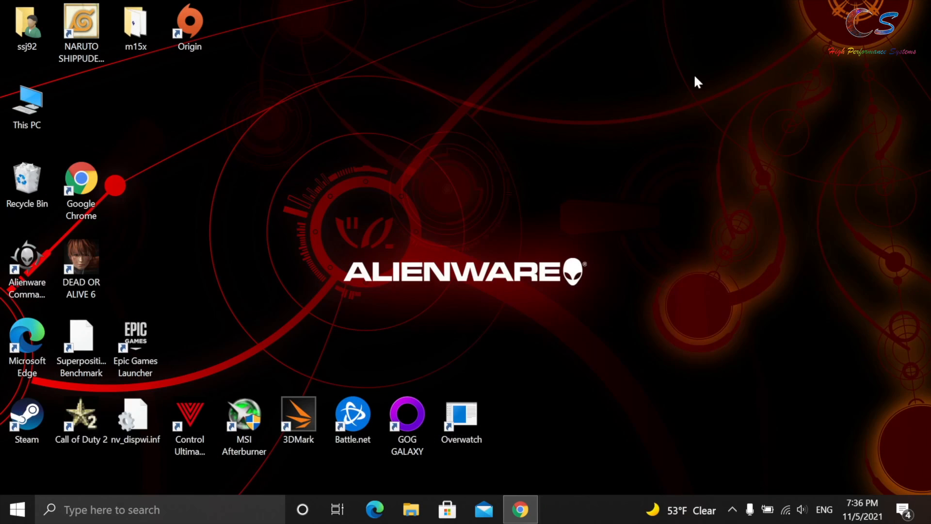